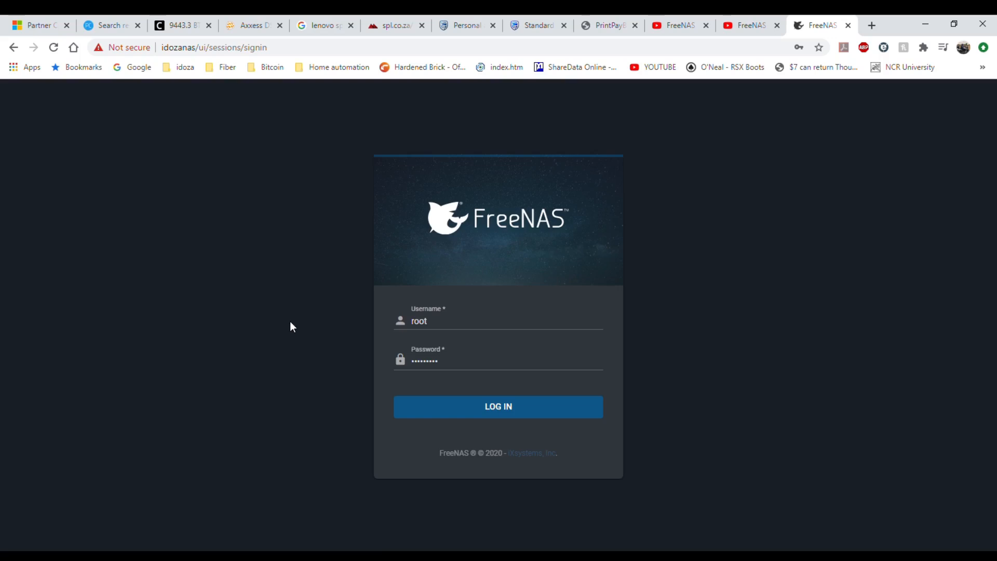
mouse_move(528, 223)
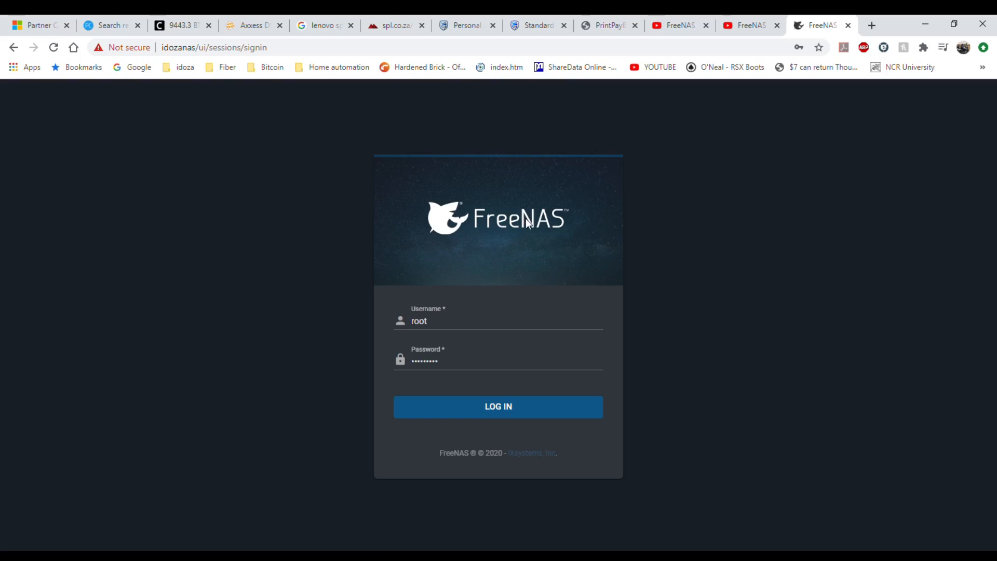
mouse_move(528, 407)
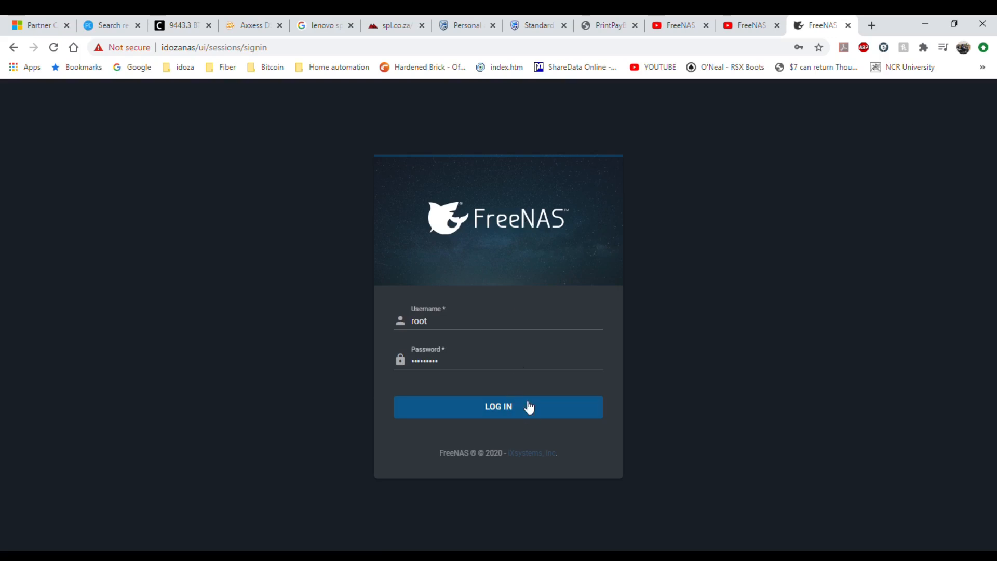
- Submit the FreeNAS sign-in as root
left_click(498, 406)
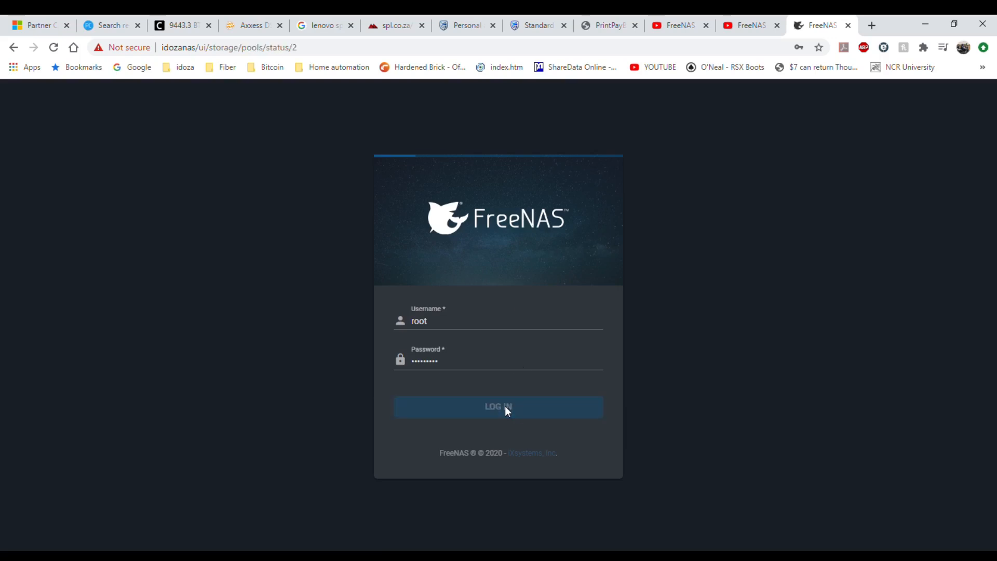
- Collapse and re-expand the Storage section of the sidebar to reach the Pools page
left_click(498, 406)
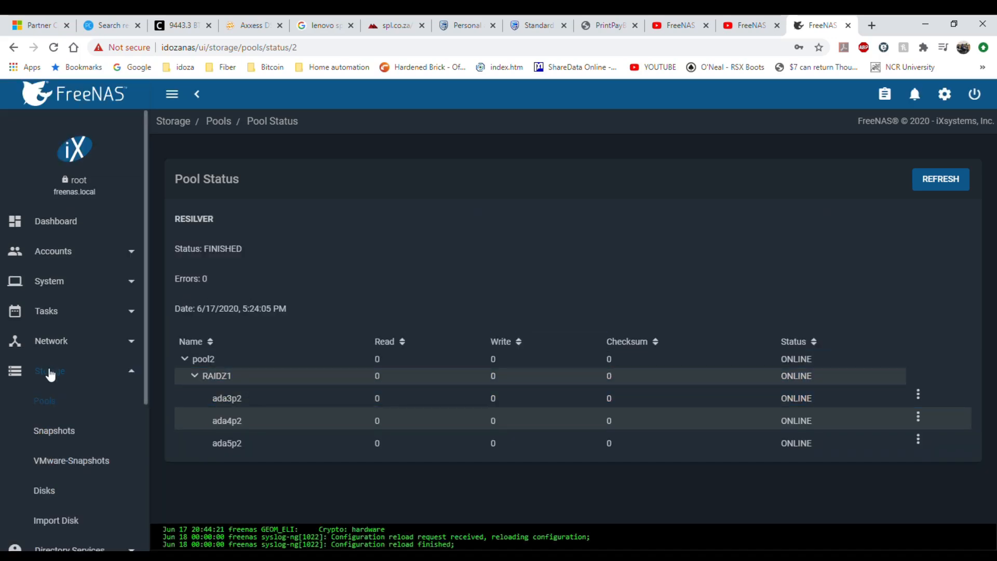
left_click(49, 371)
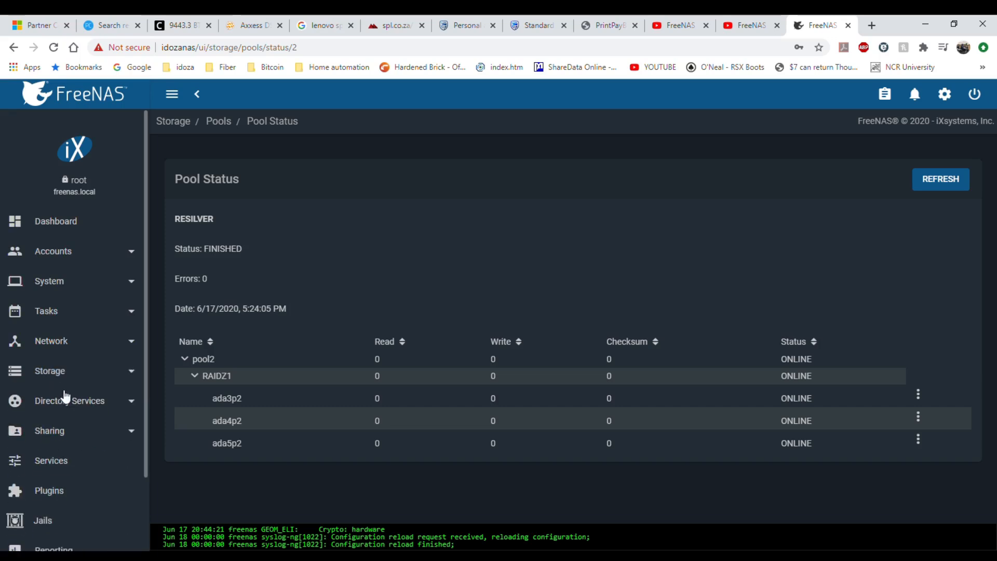
left_click(49, 371)
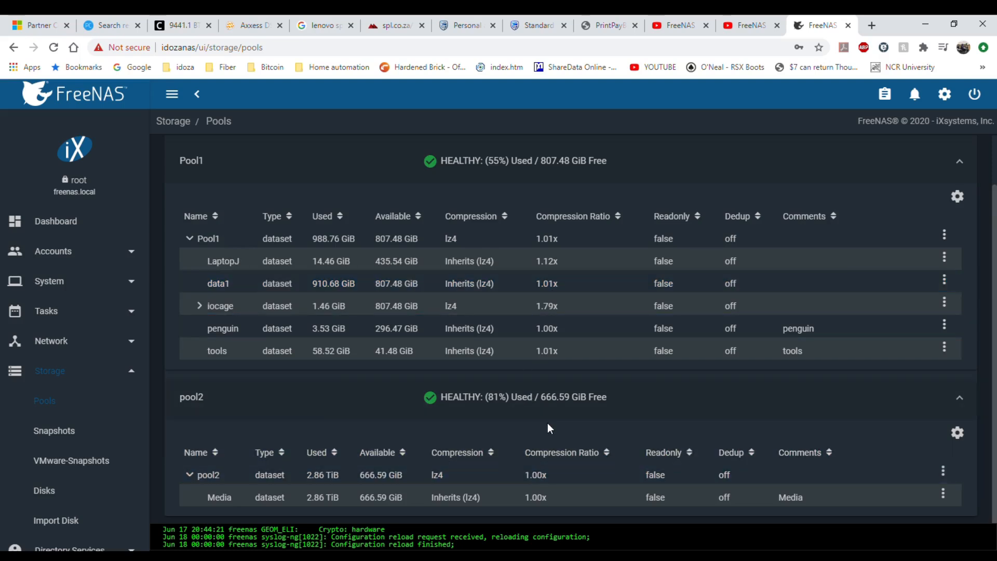
mouse_move(612, 204)
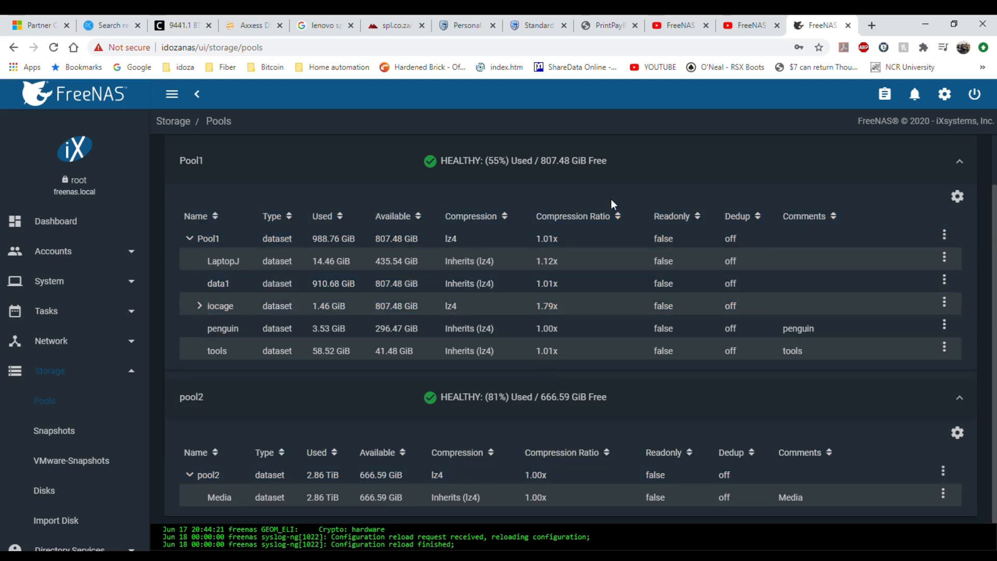
mouse_move(639, 189)
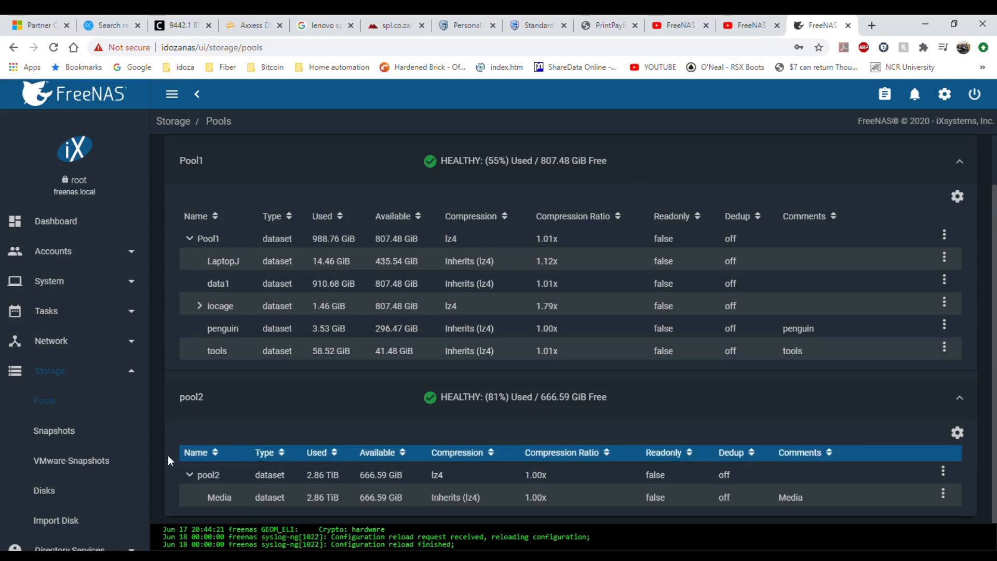
left_click(44, 491)
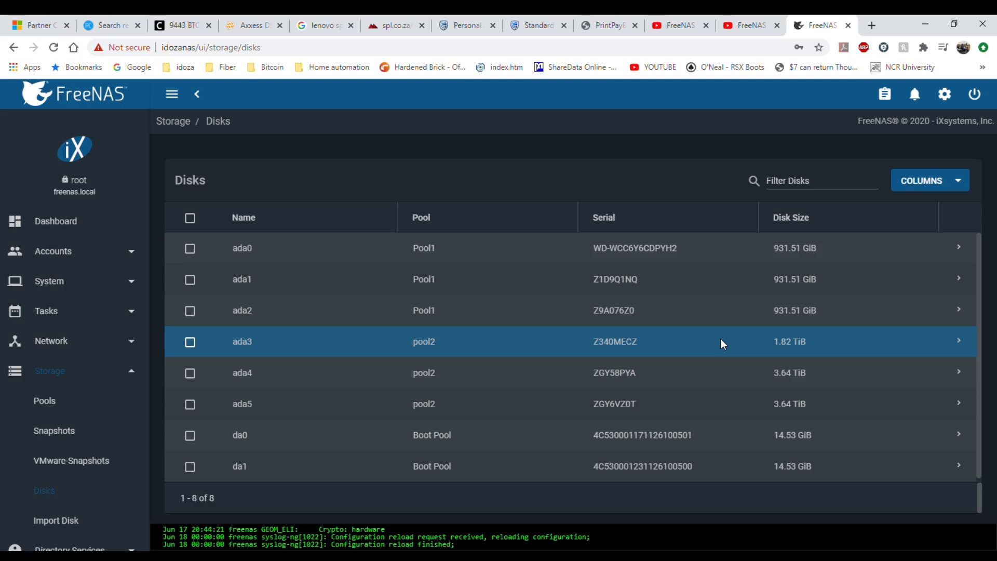
mouse_move(769, 344)
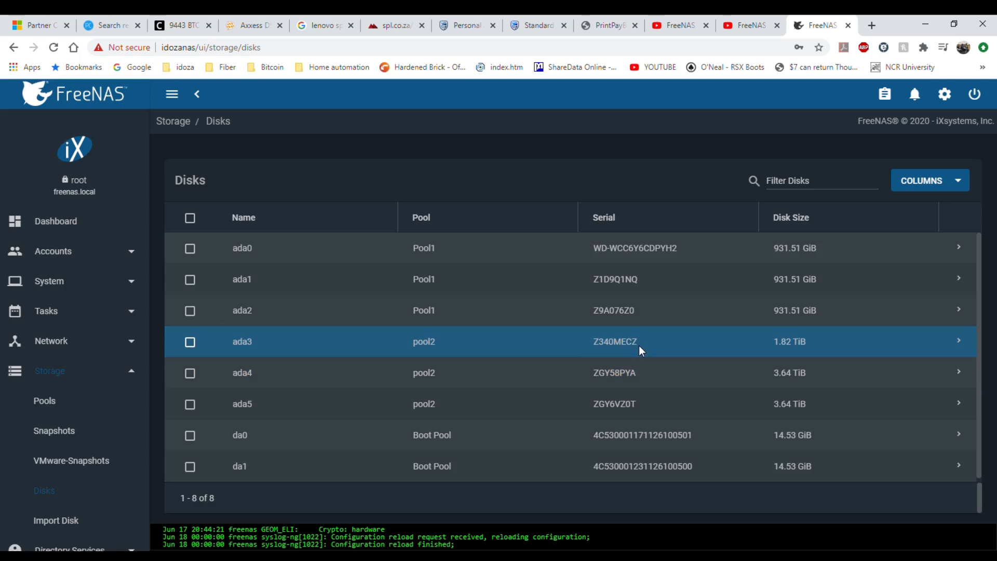
mouse_move(295, 349)
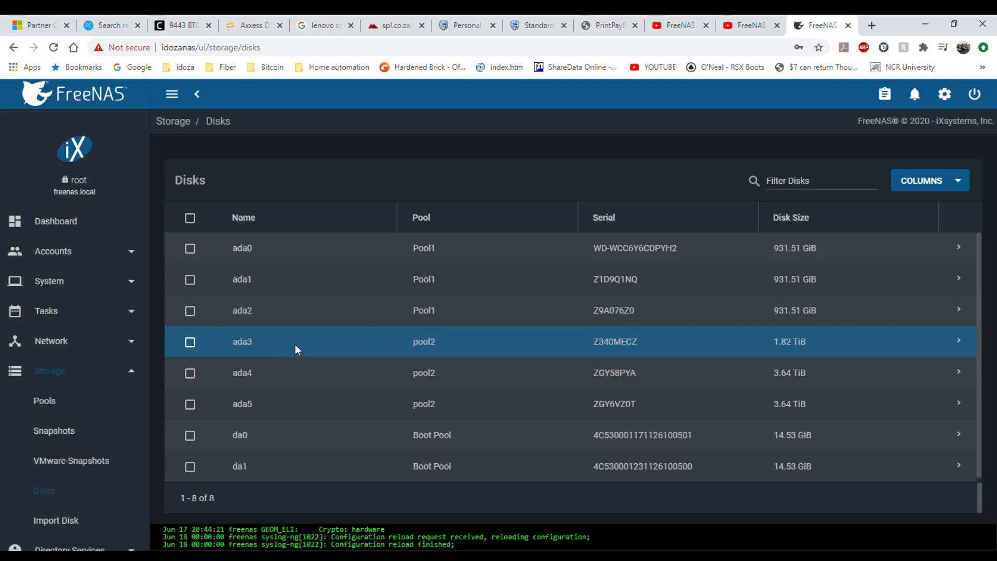
mouse_move(225, 351)
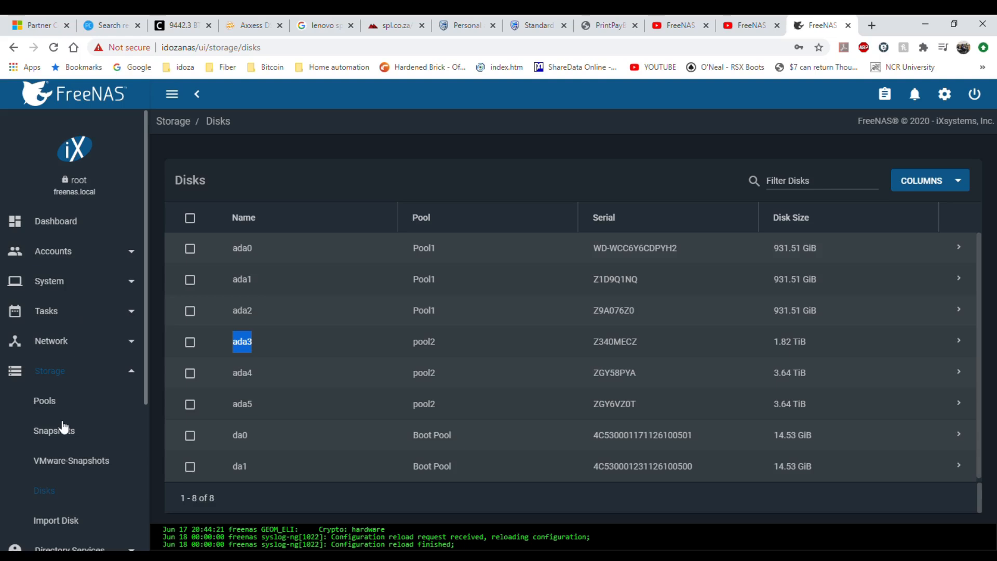
mouse_move(62, 425)
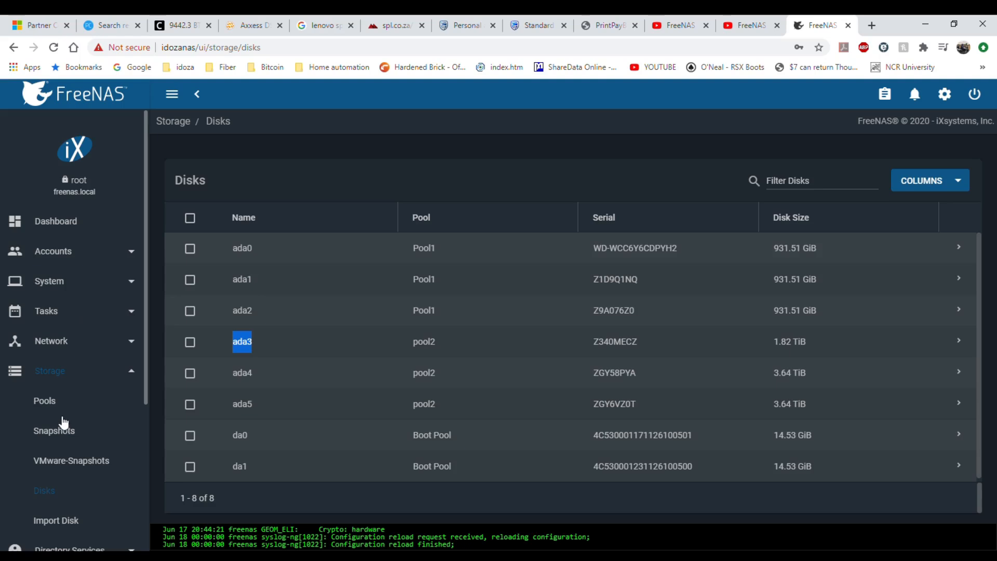
left_click(45, 400)
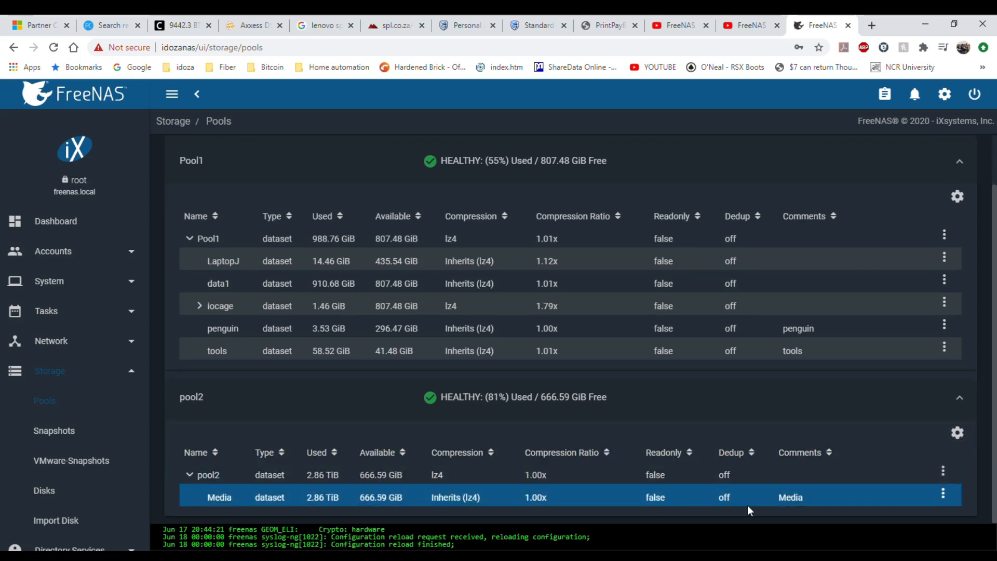
- Show pool2's status page and the action menu for disk ada3p2
left_click(206, 475)
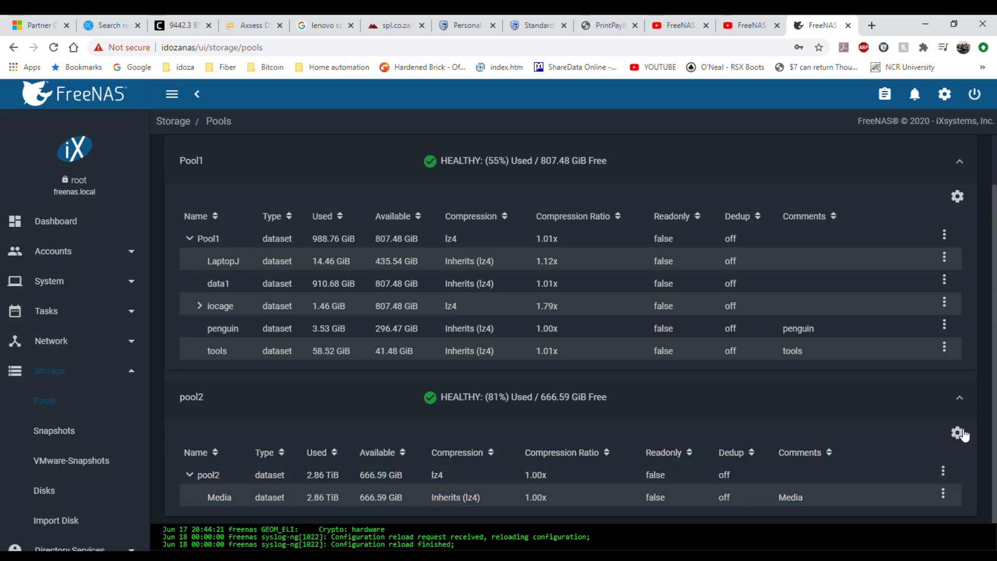
left_click(958, 434)
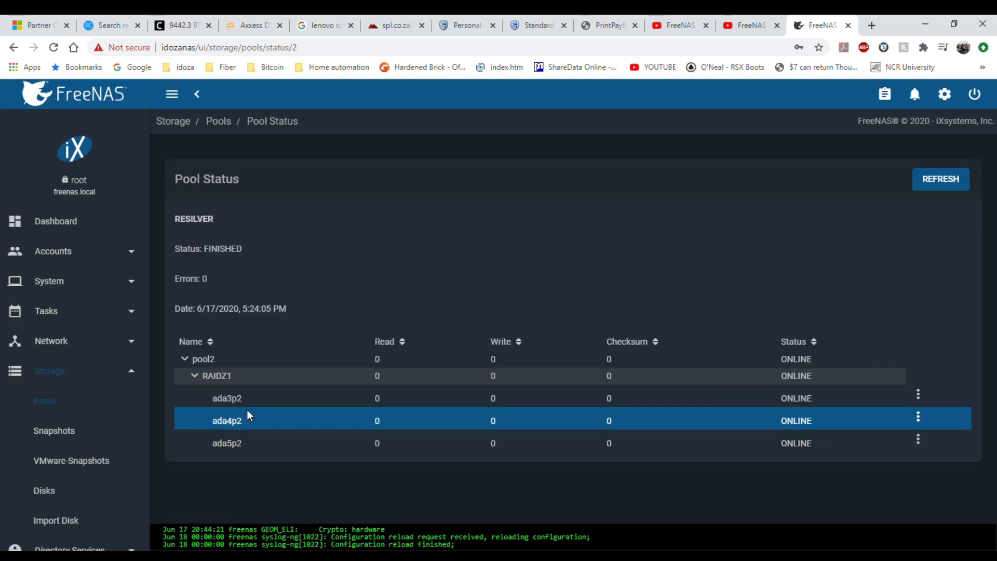
mouse_move(249, 442)
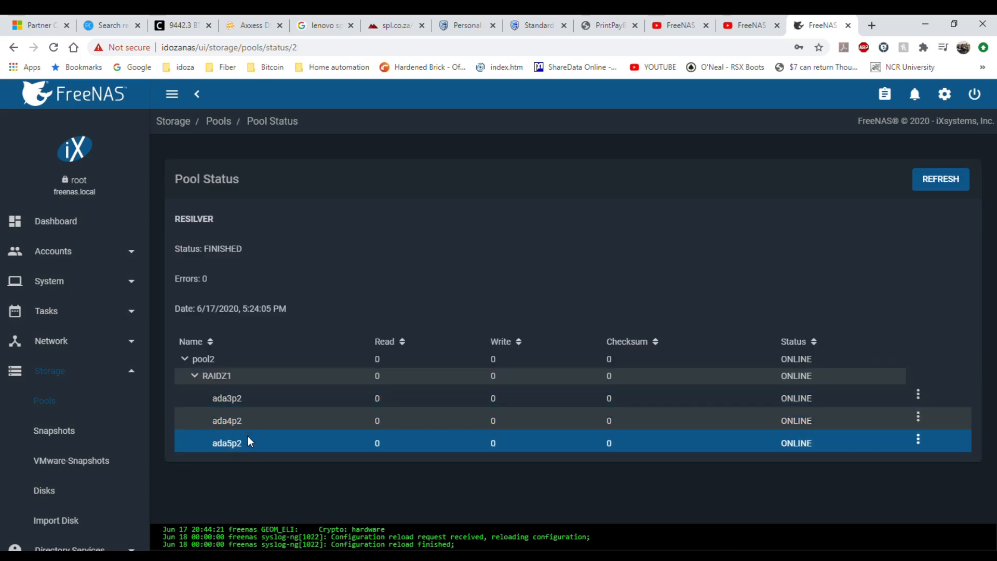
left_click(226, 397)
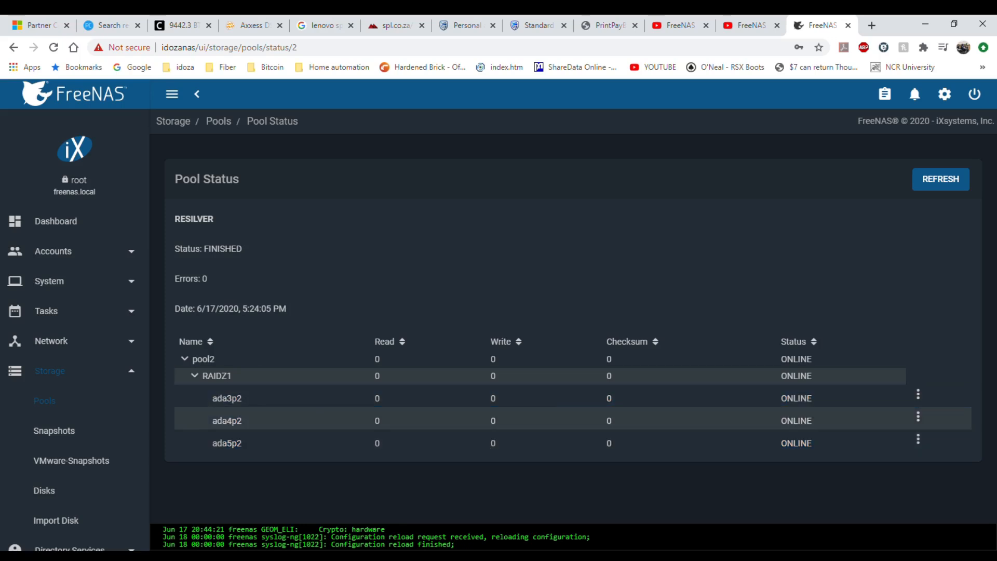
left_click(918, 395)
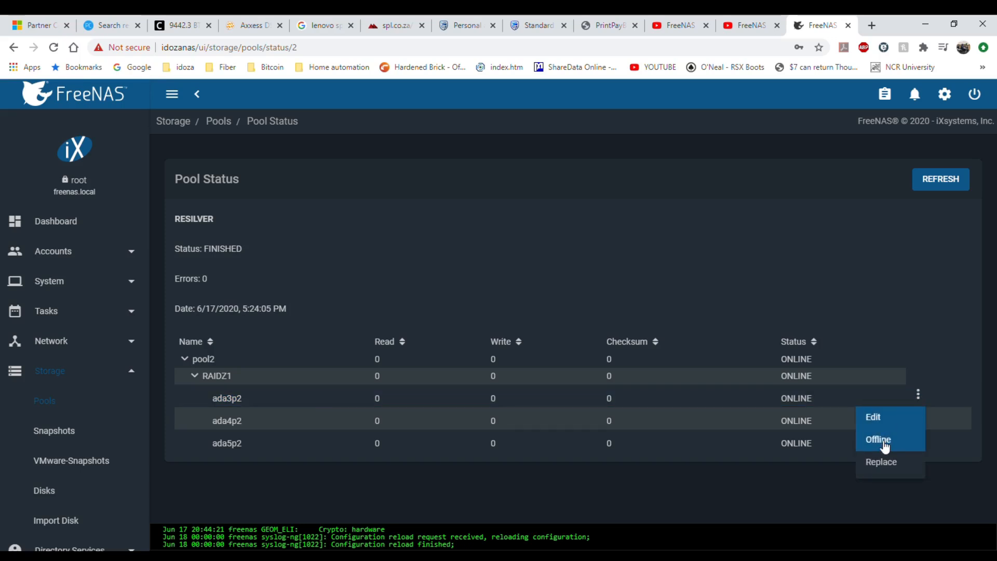
mouse_move(891, 448)
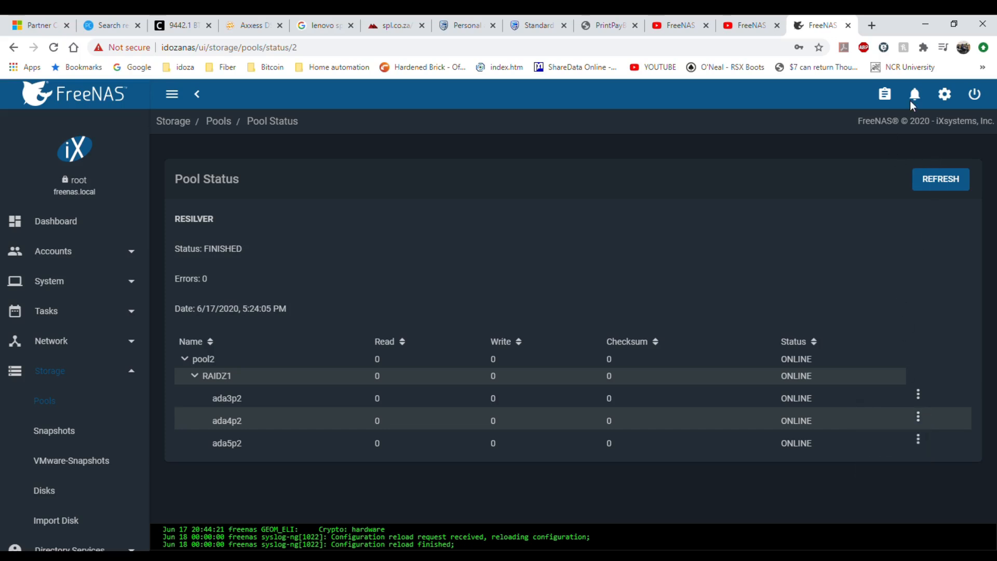
mouse_move(799, 113)
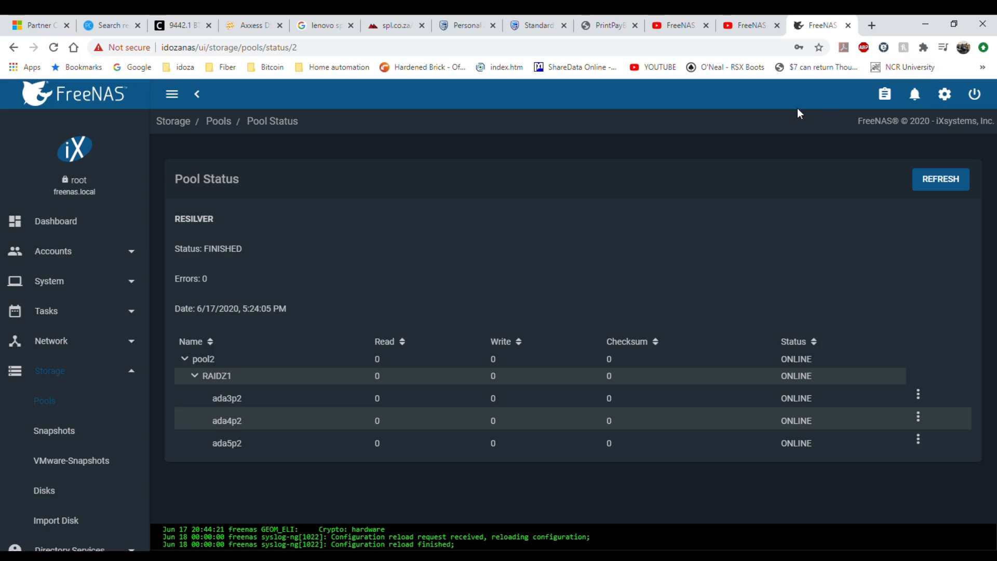
mouse_move(852, 111)
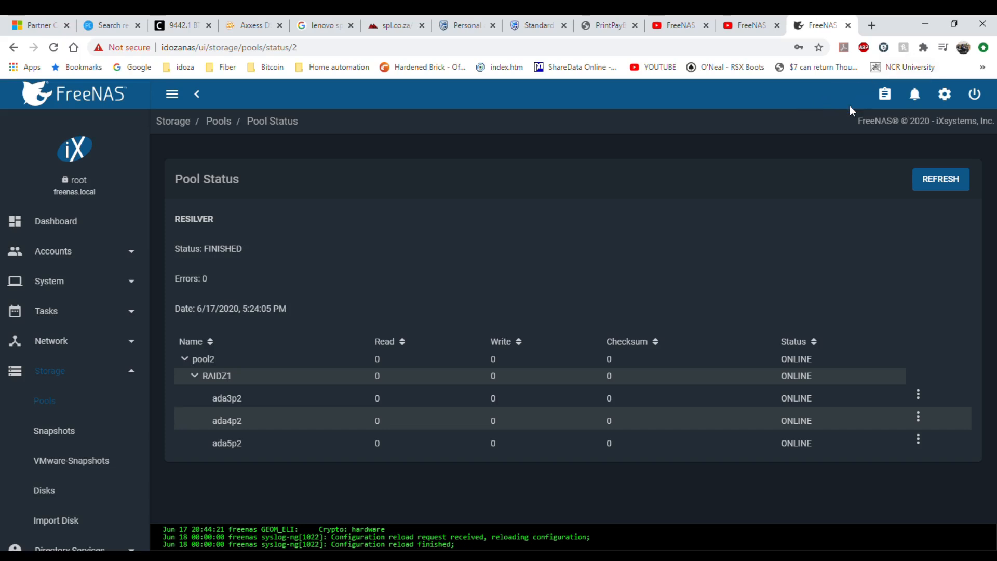
mouse_move(785, 144)
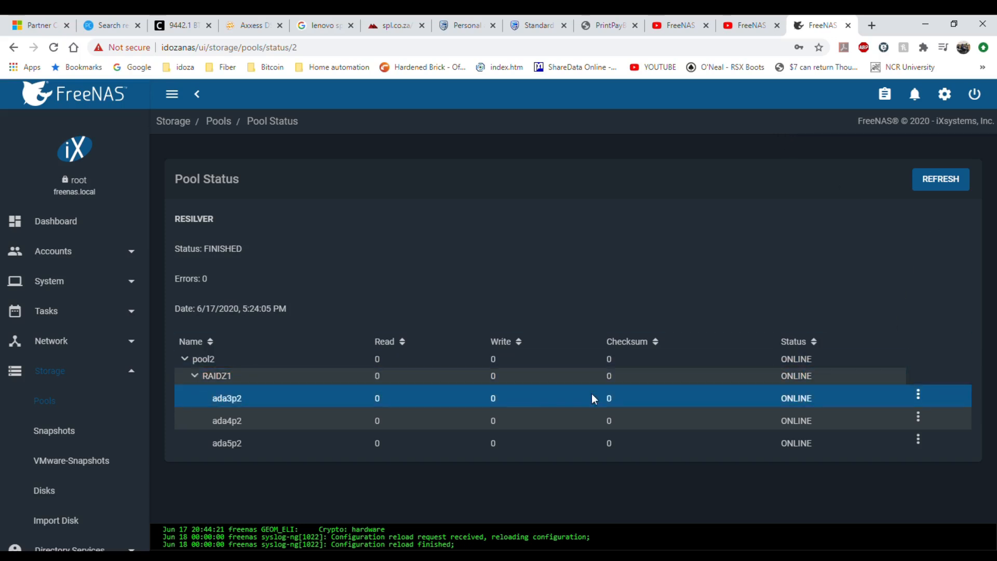
mouse_move(883, 390)
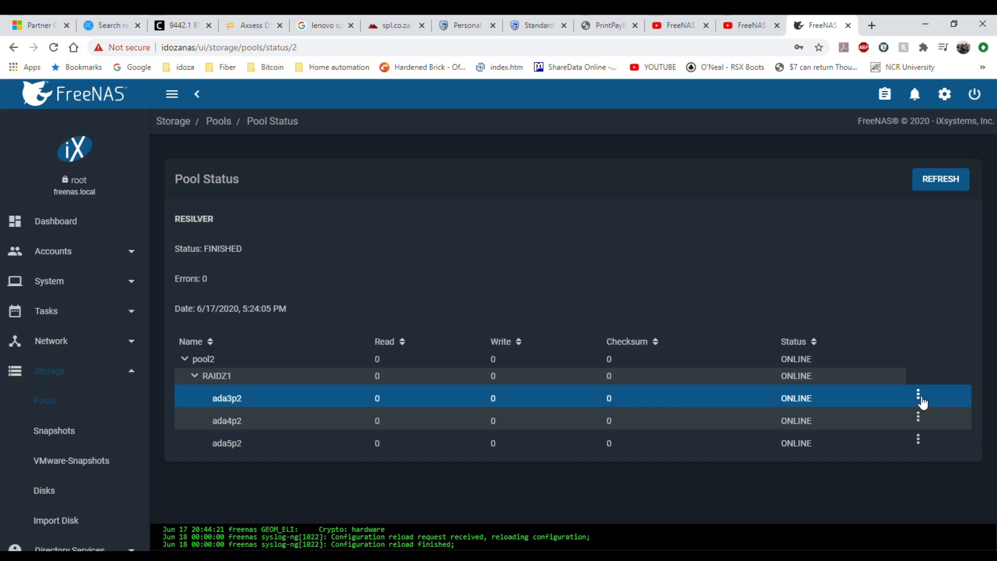
- Take disk ada3p2 offline with confirmation, degrading pool2's RAIDZ1 group
left_click(918, 398)
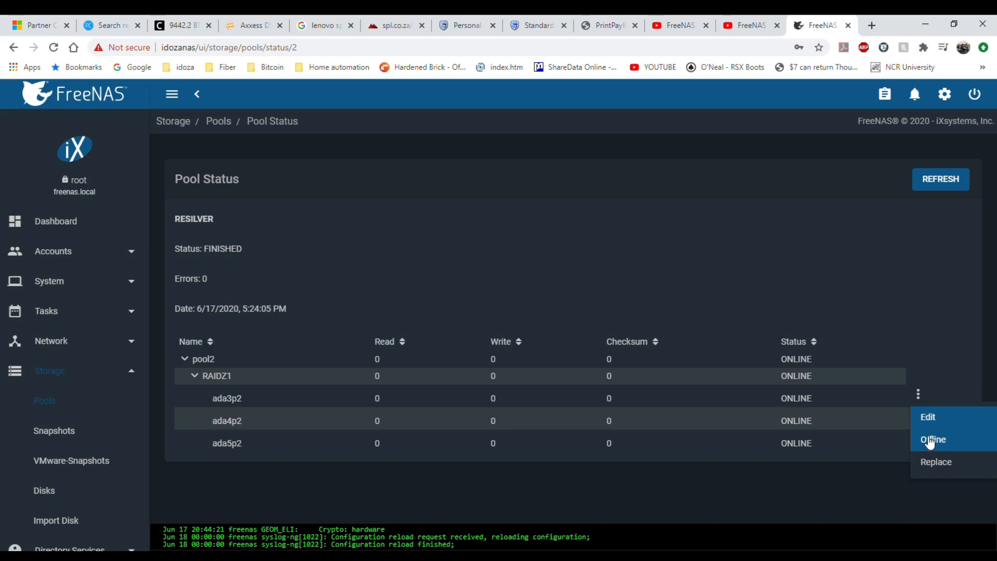
left_click(933, 439)
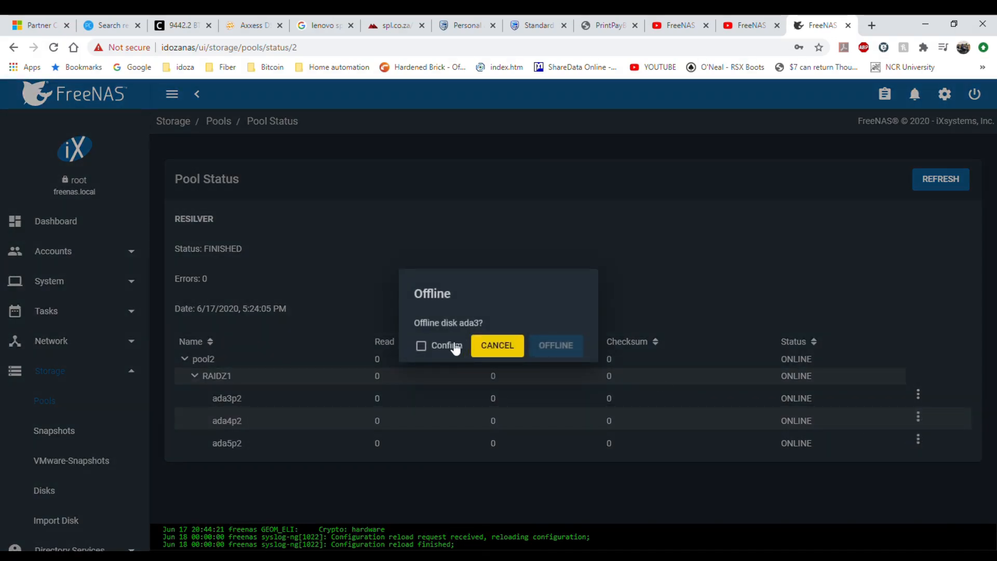
left_click(421, 345)
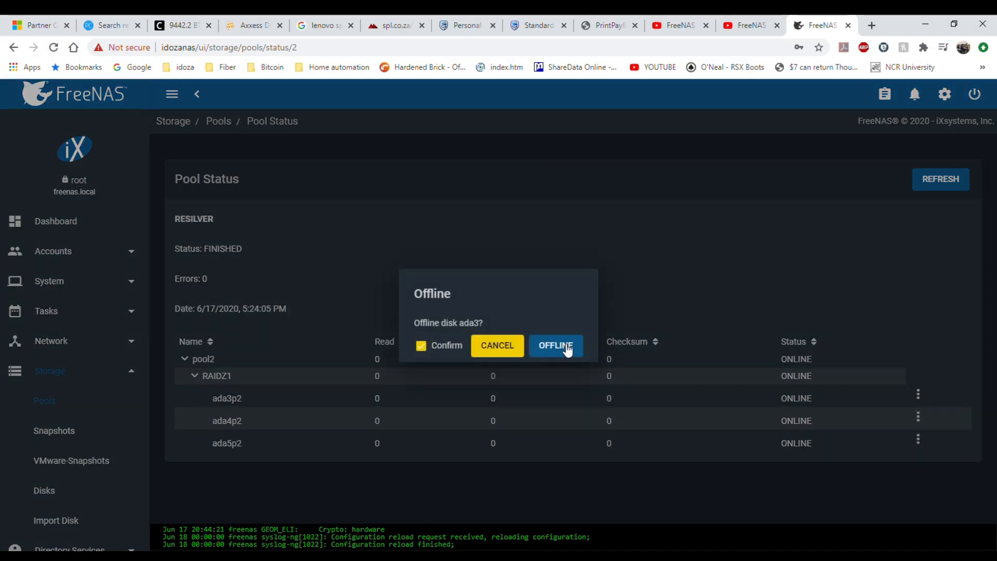
left_click(555, 346)
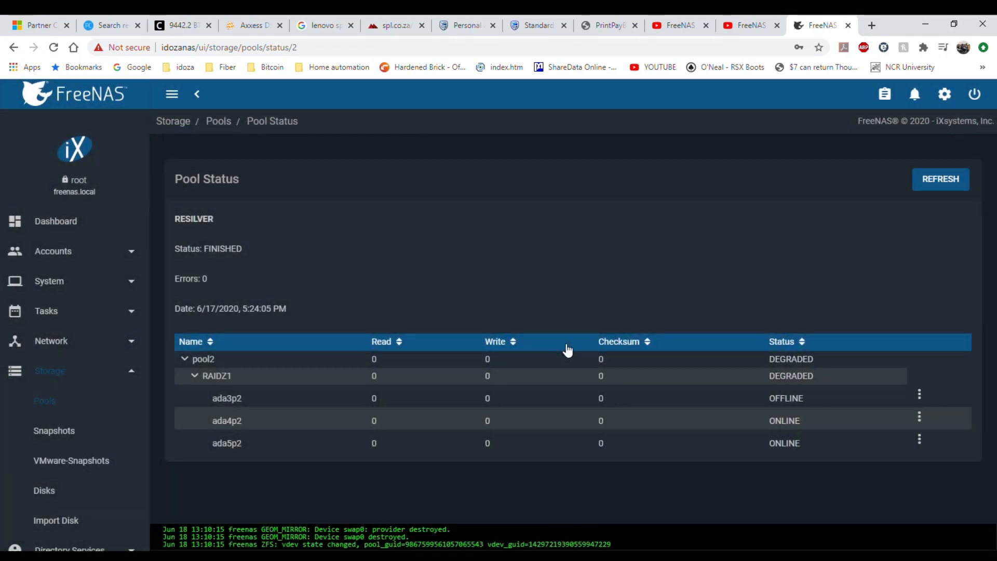
left_click(227, 397)
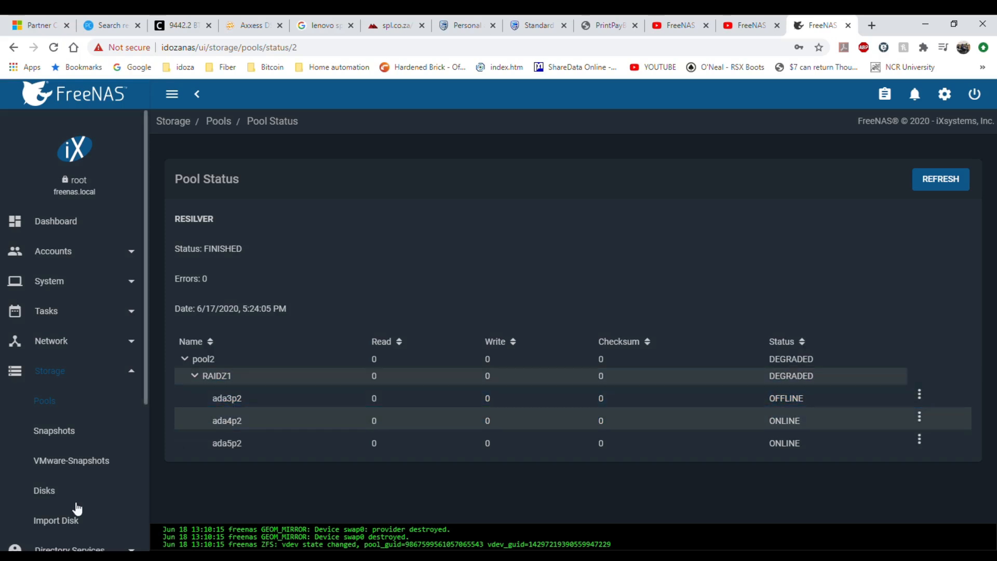
mouse_move(81, 287)
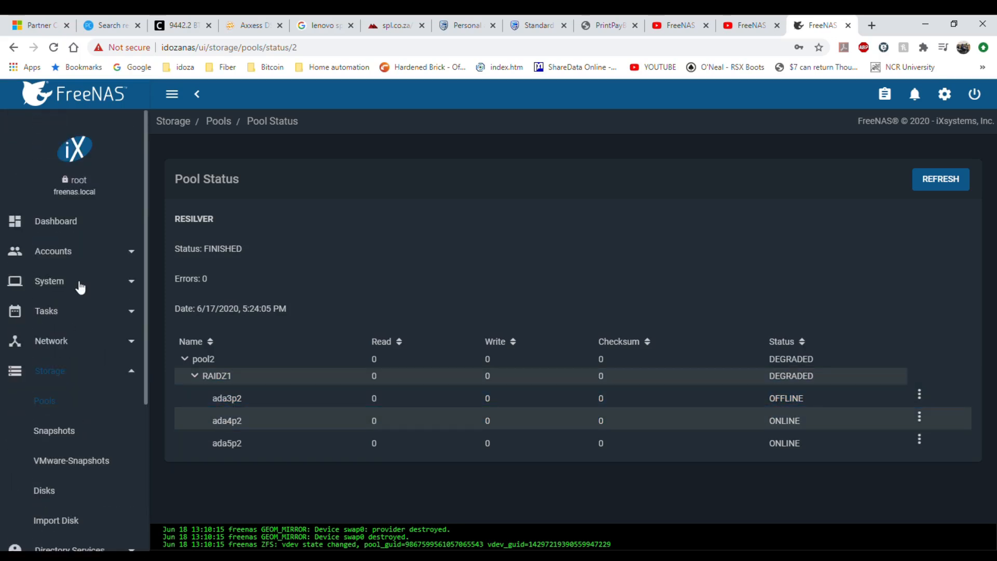
- Scroll the dashboard to the degraded pool2 widget showing 666.59GiB available
left_click(56, 221)
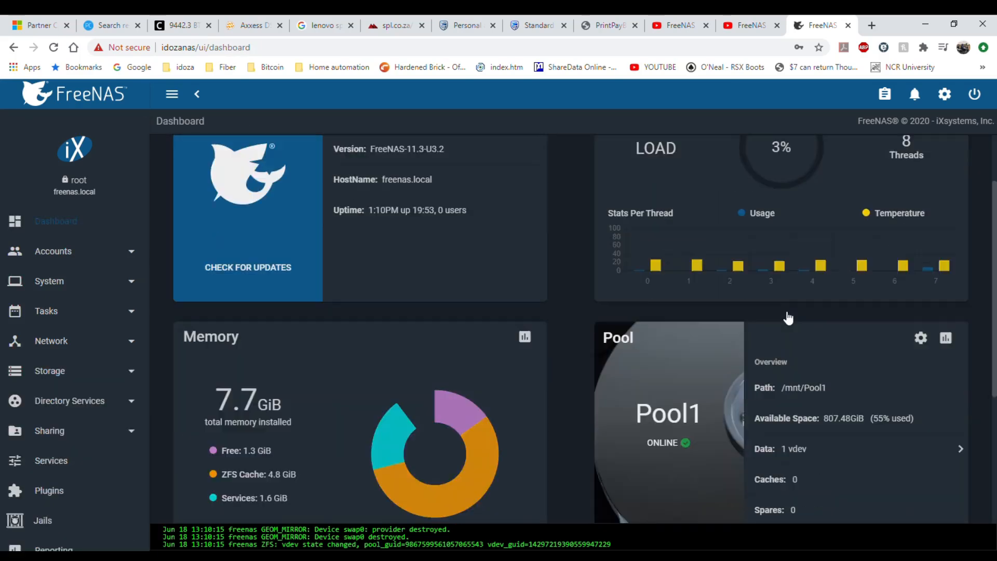
scroll("down", 3)
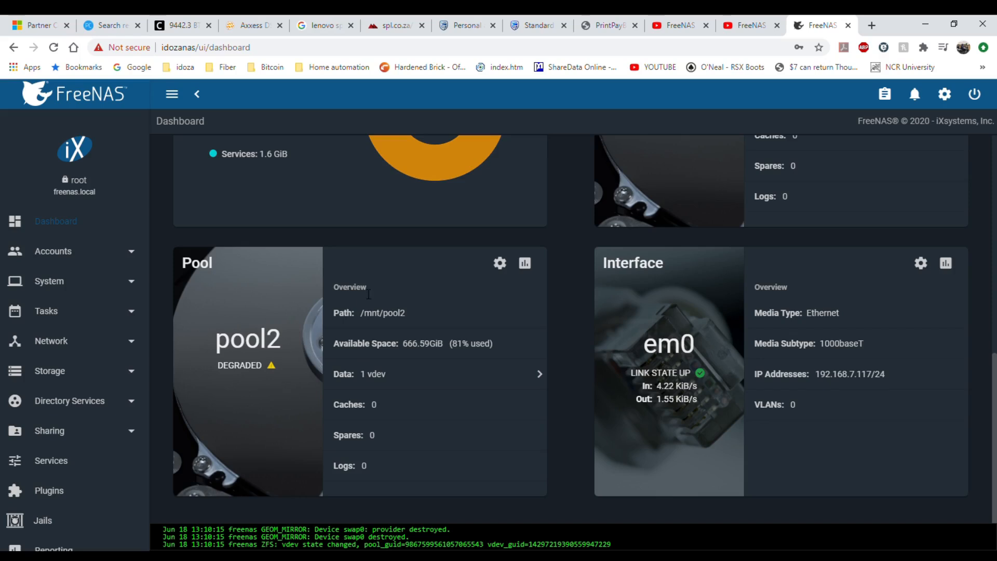
mouse_move(500, 262)
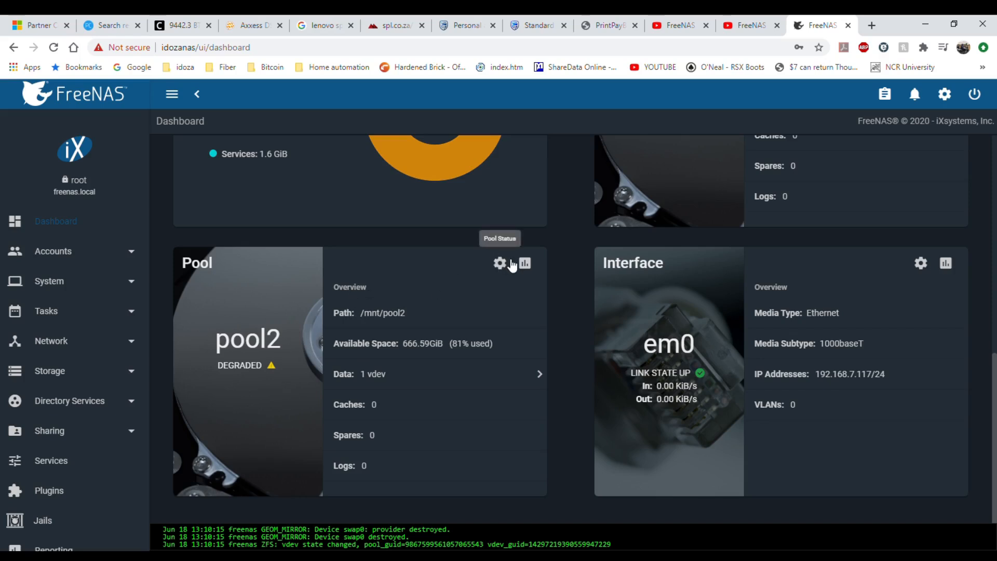
mouse_move(523, 264)
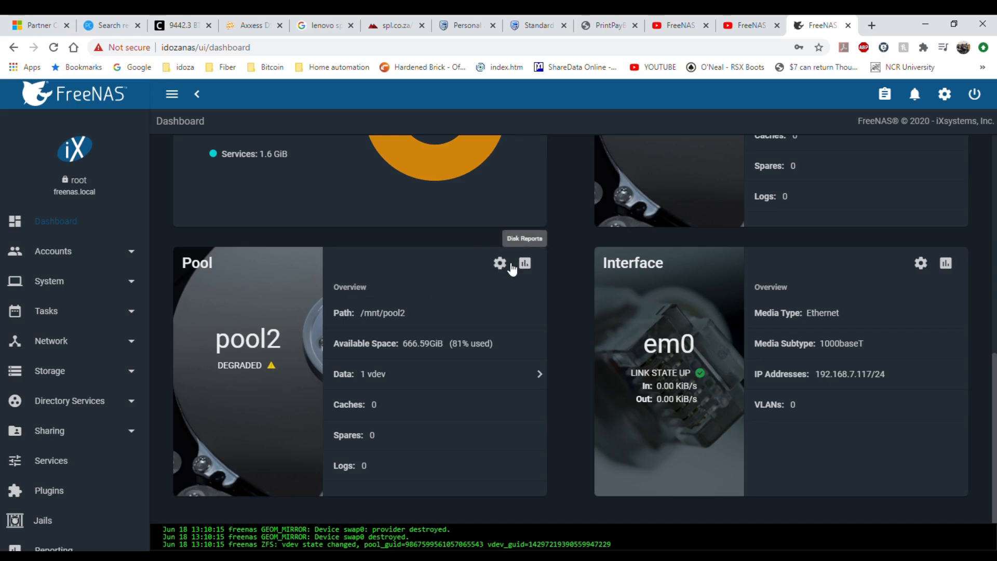
- Return to pool2's status page via the dashboard widget's Pool Status gear
left_click(500, 264)
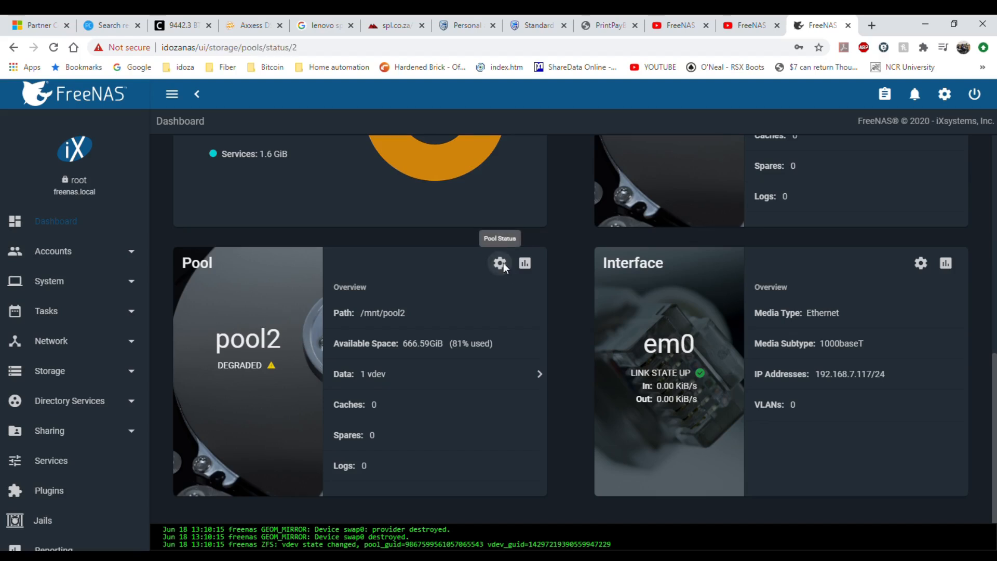
left_click(500, 263)
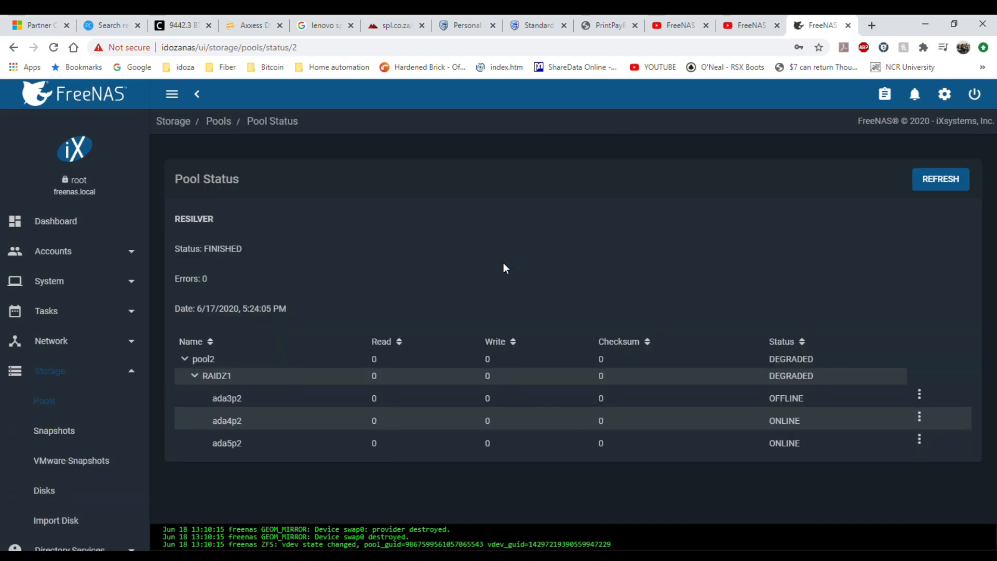
left_click(766, 380)
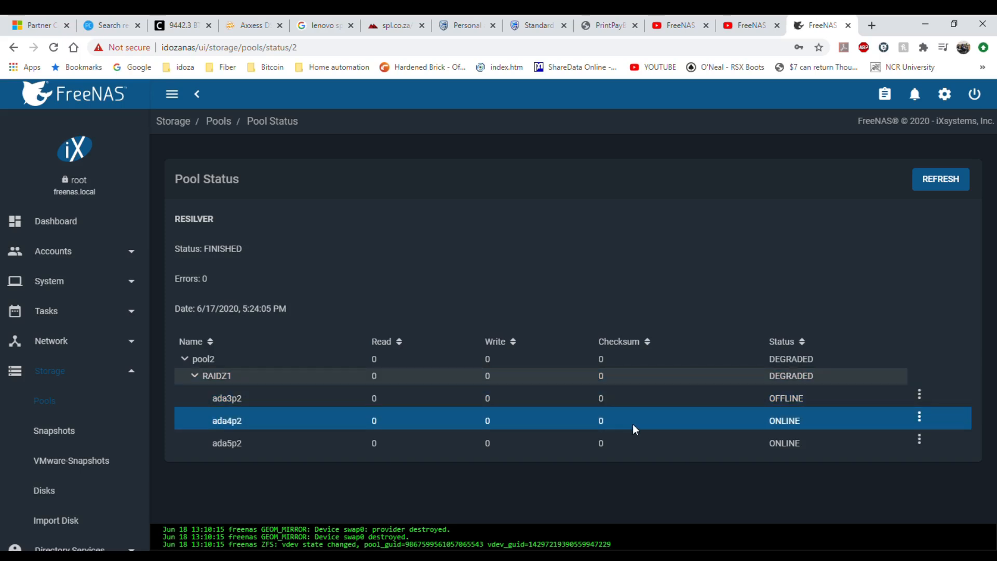
mouse_move(646, 430)
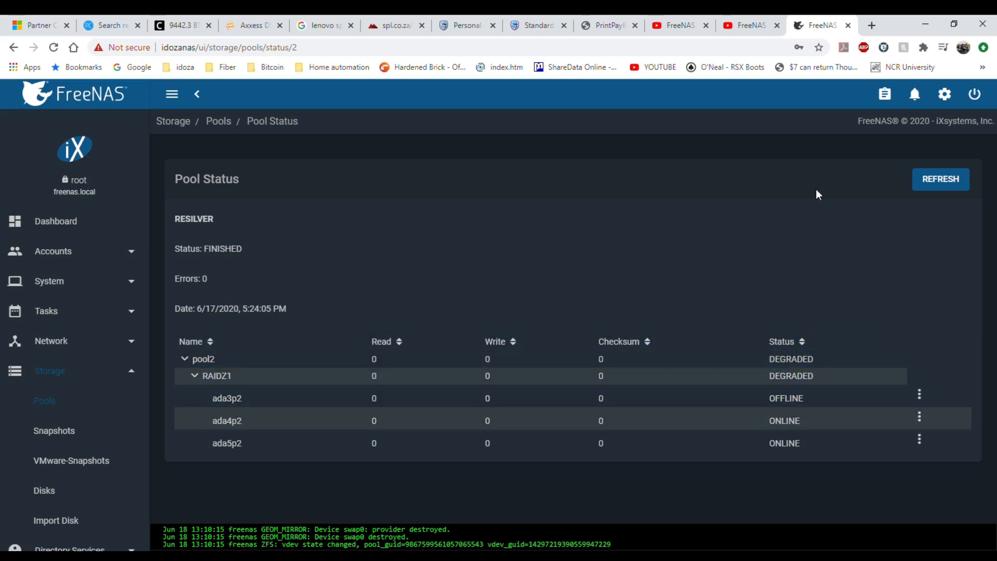
mouse_move(946, 110)
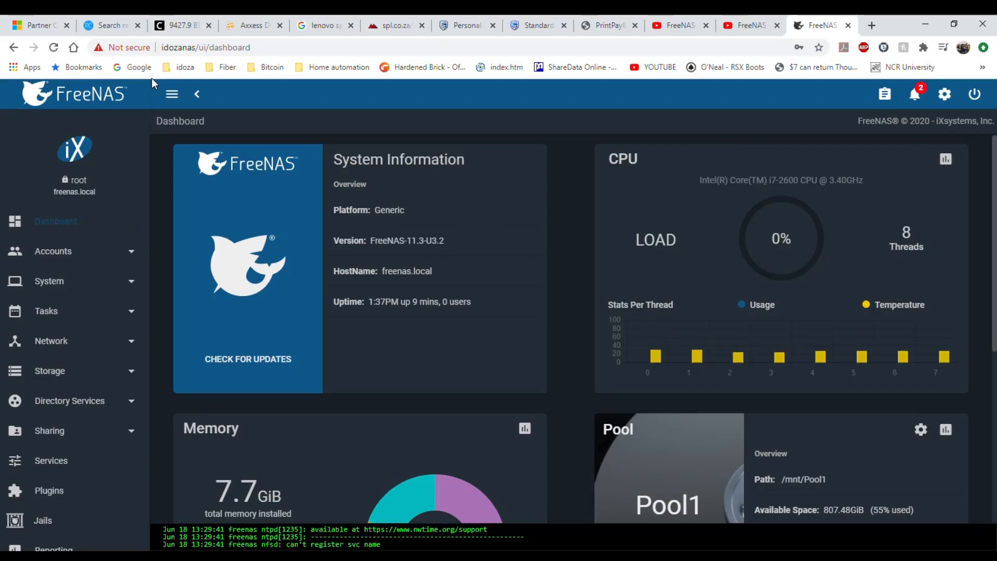
mouse_move(232, 94)
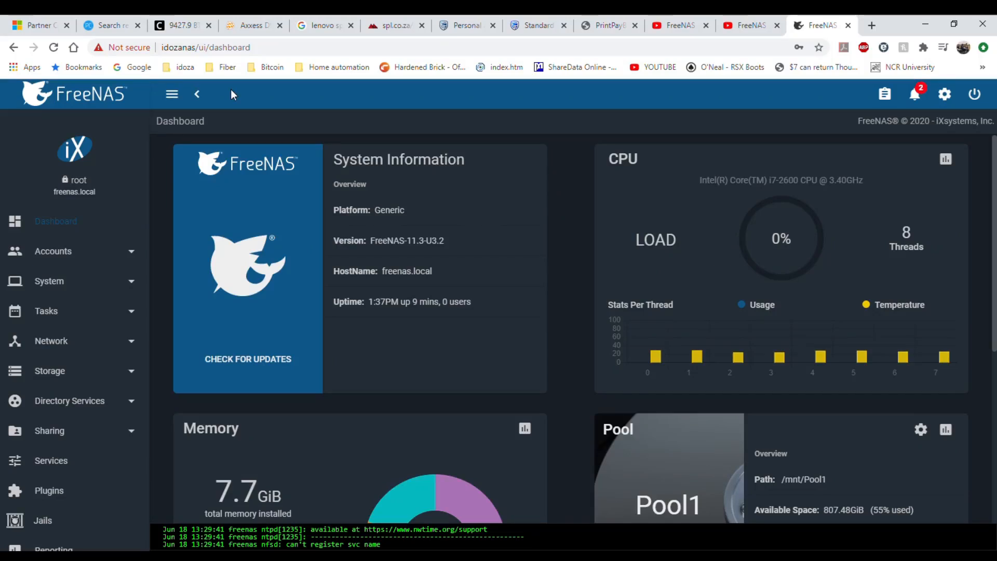
mouse_move(768, 113)
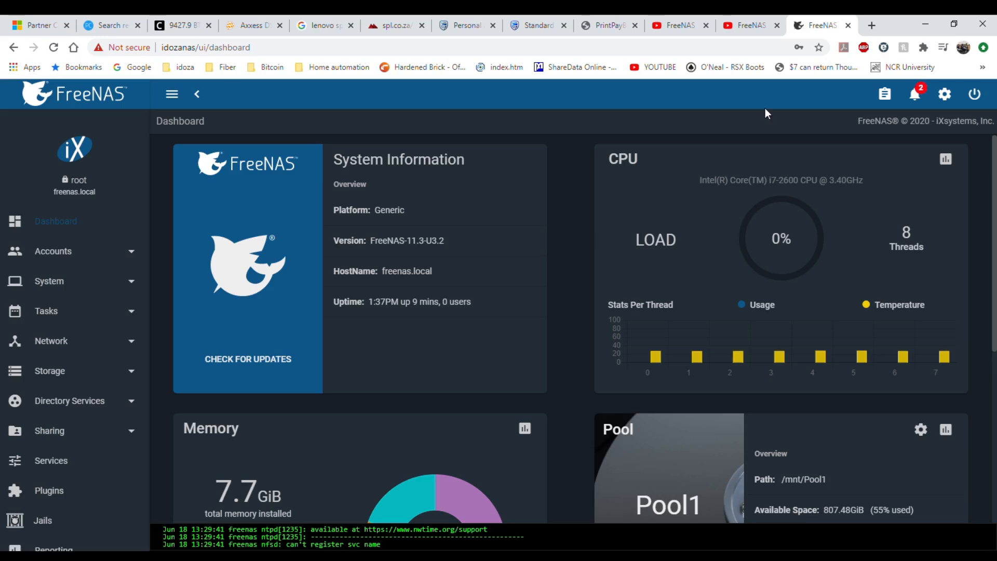
mouse_move(339, 343)
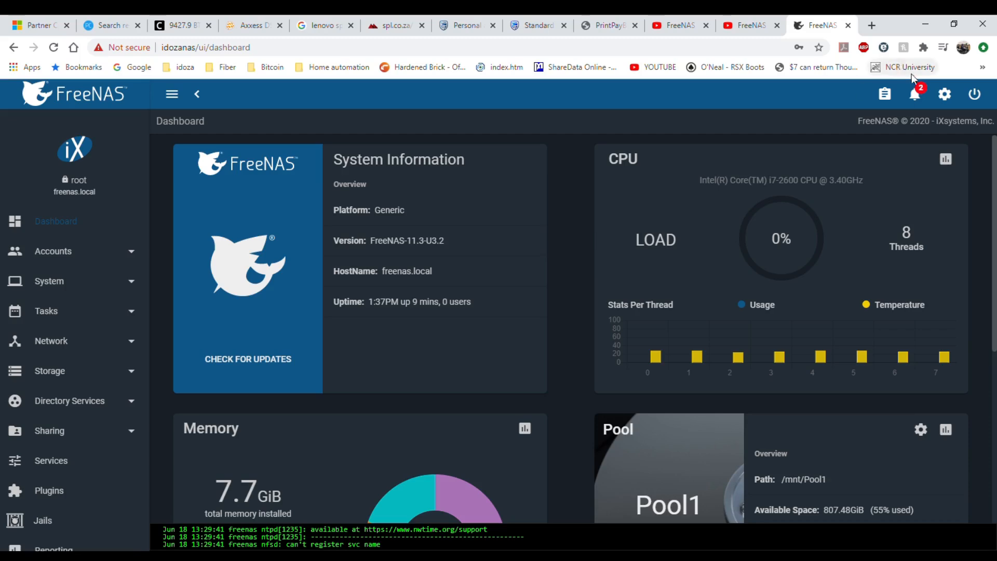
- Review the boot-pool and pool2 degraded alerts, then scroll to the pool2 widget
left_click(915, 94)
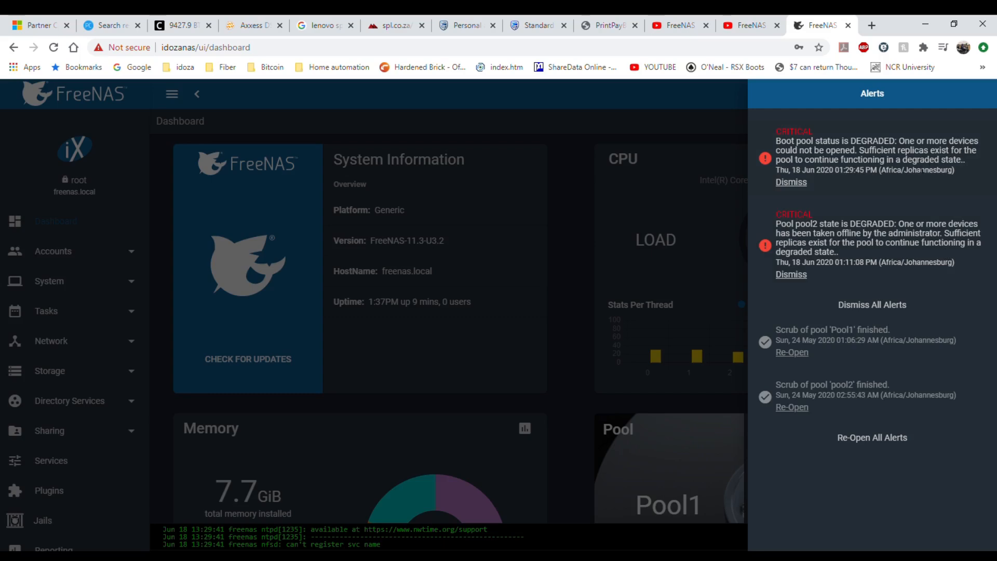
mouse_move(841, 318)
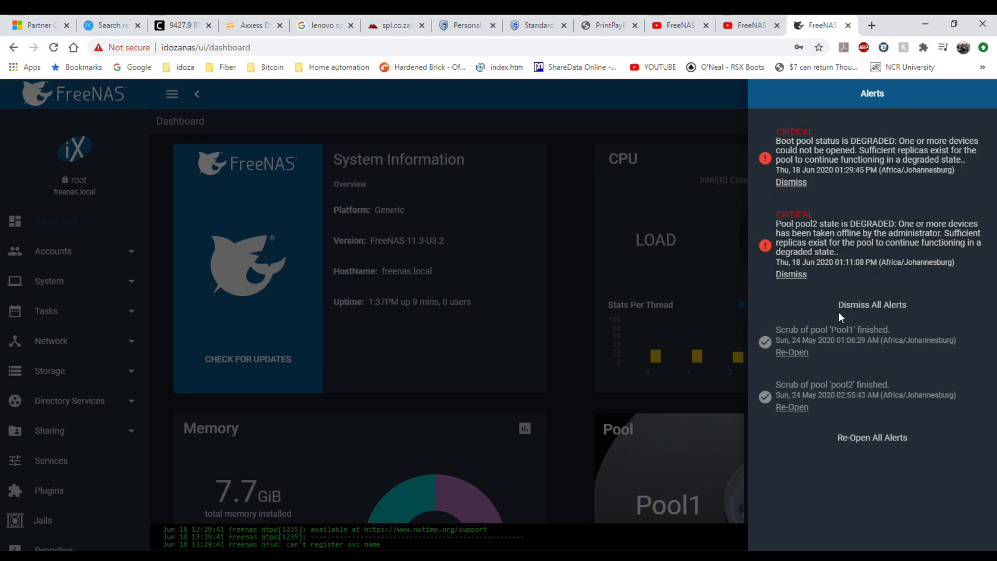
left_click(915, 94)
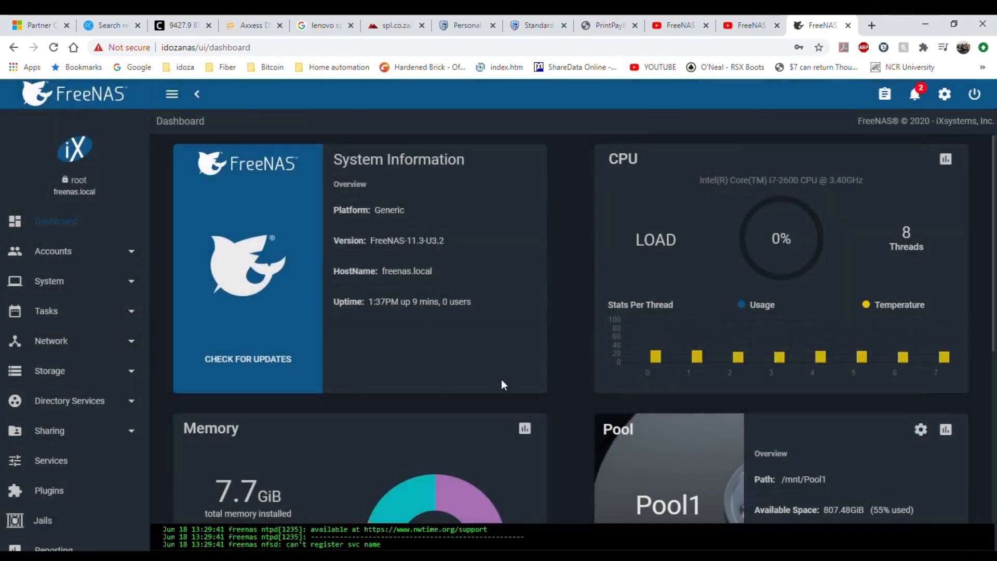
scroll("down", 3)
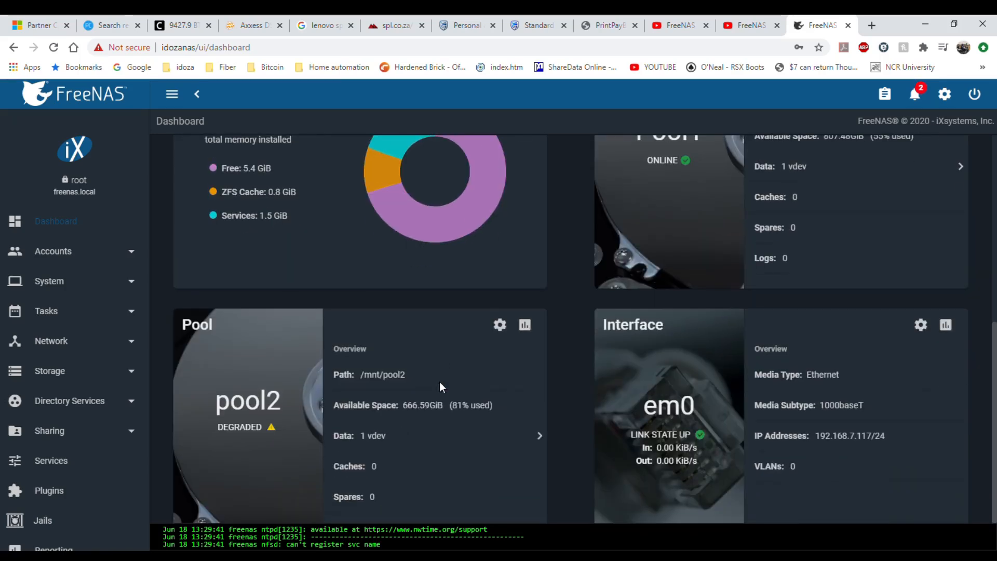
scroll("down", 3)
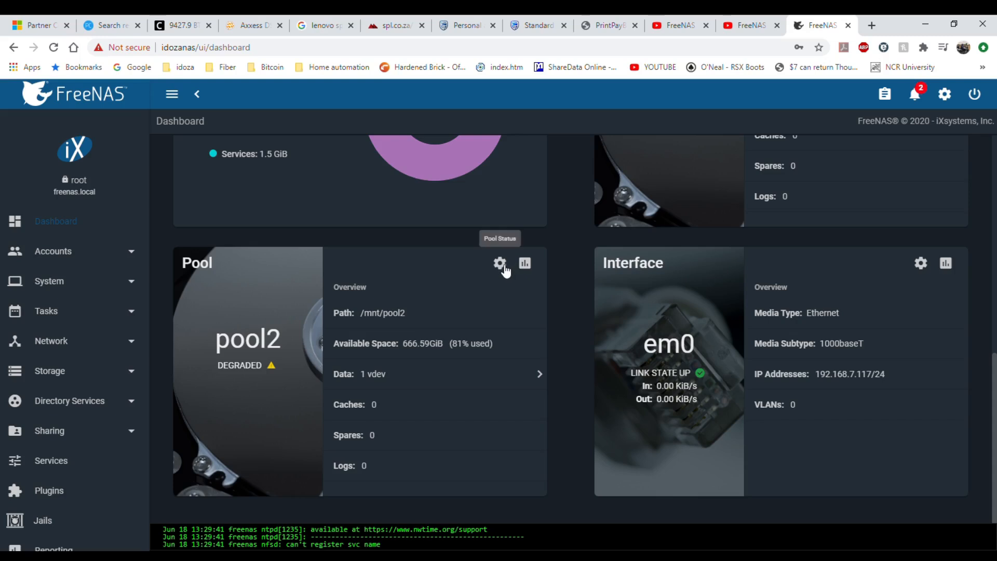
- Open Replace for pool2's offline disk and select ada3 as the member disk
left_click(500, 263)
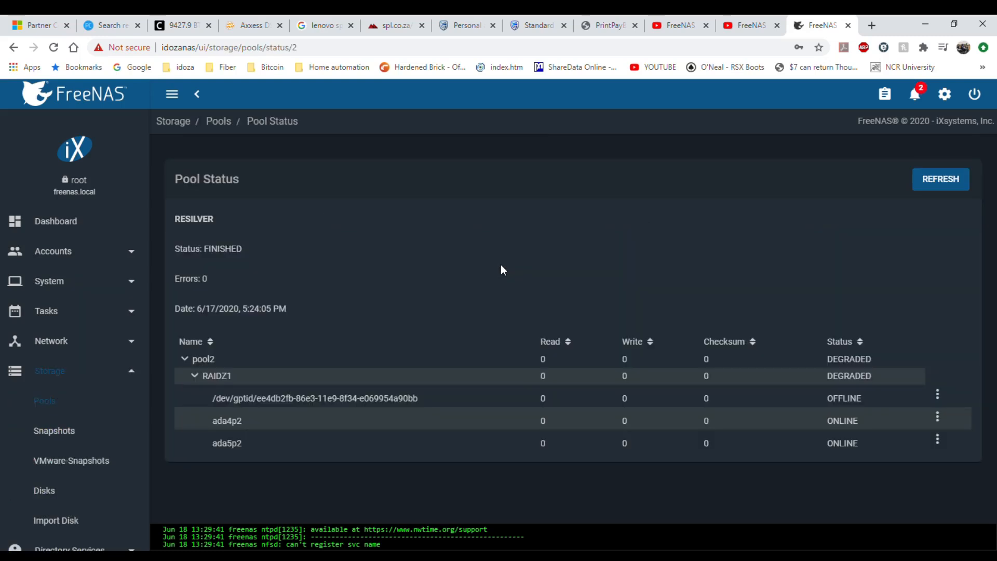
left_click(335, 399)
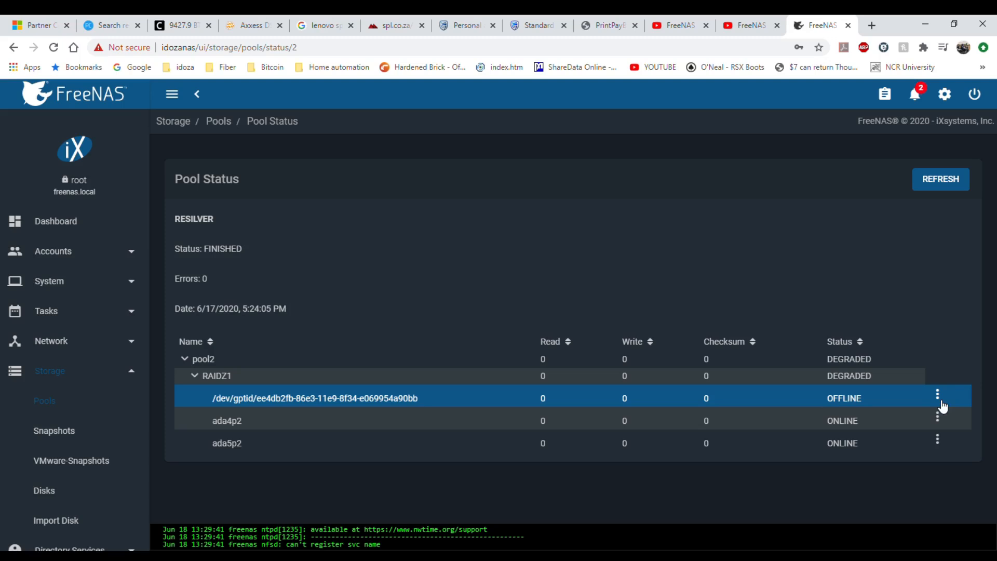
left_click(937, 395)
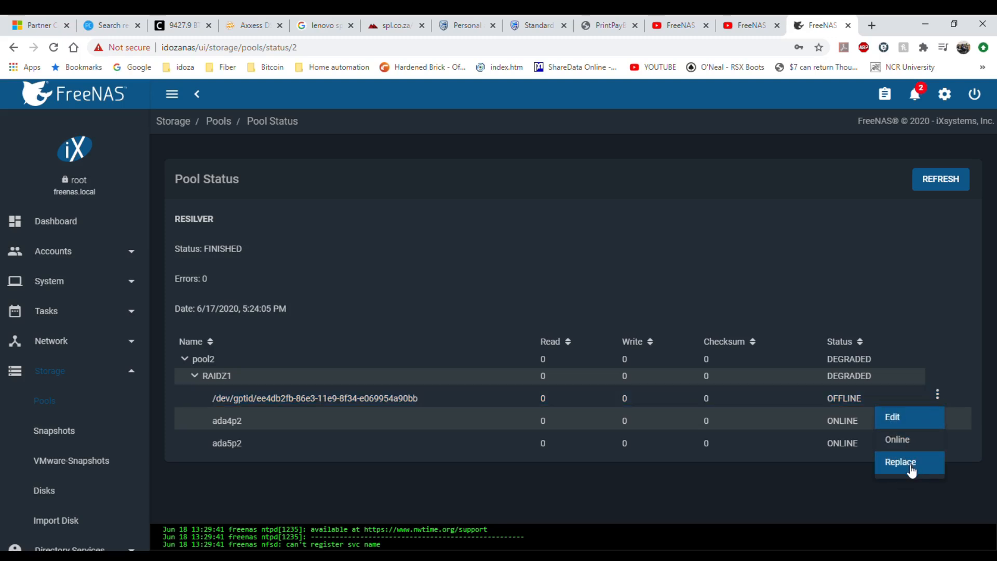
left_click(900, 462)
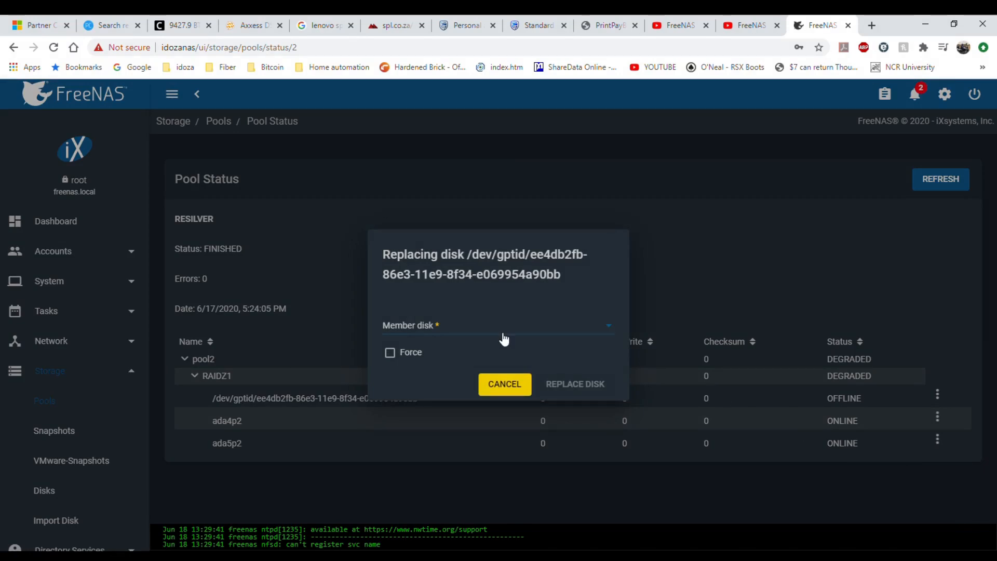
left_click(496, 325)
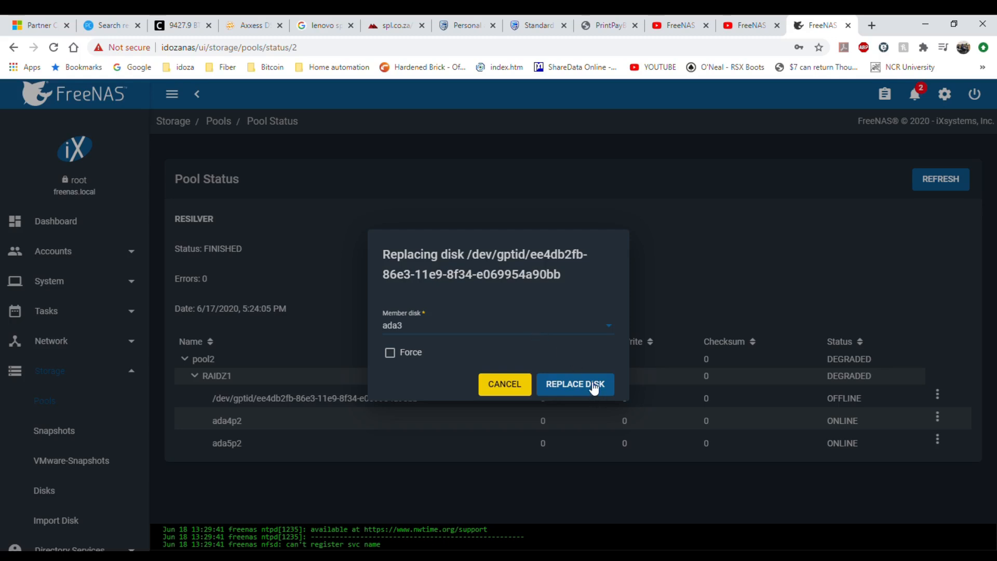
- Replace the offline disk with ada3 and dismiss the success message as resilvering begins
left_click(574, 384)
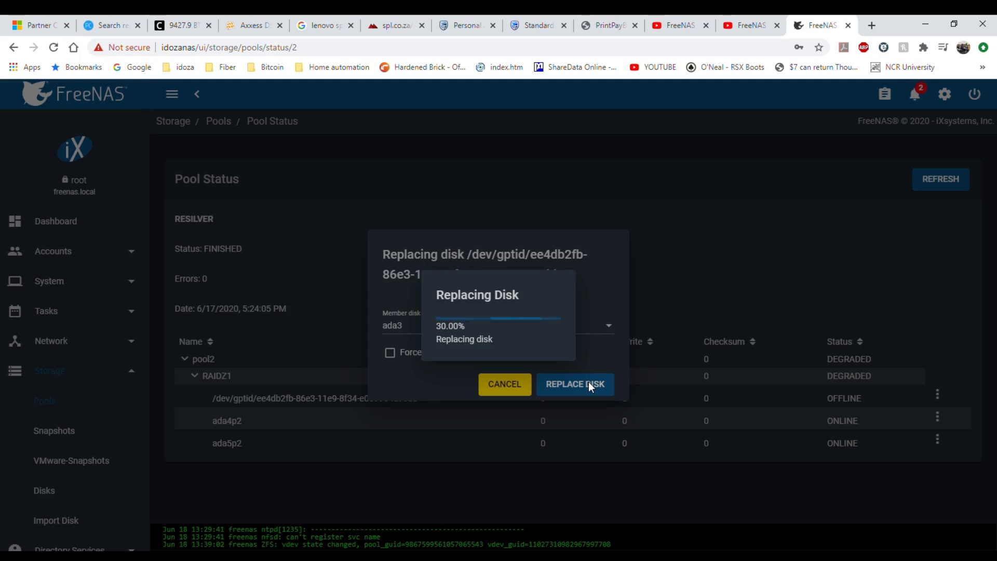
mouse_move(498, 395)
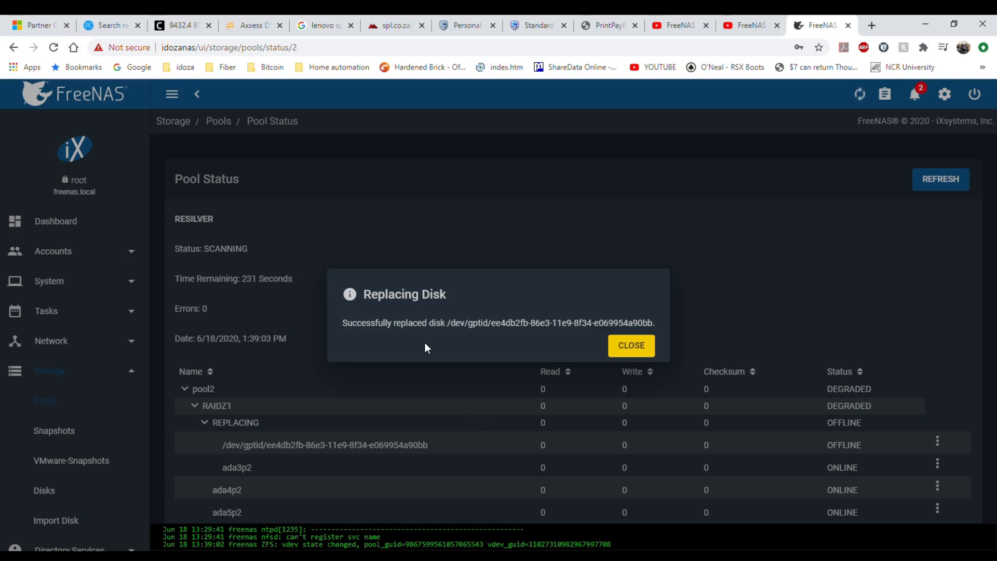
mouse_move(709, 352)
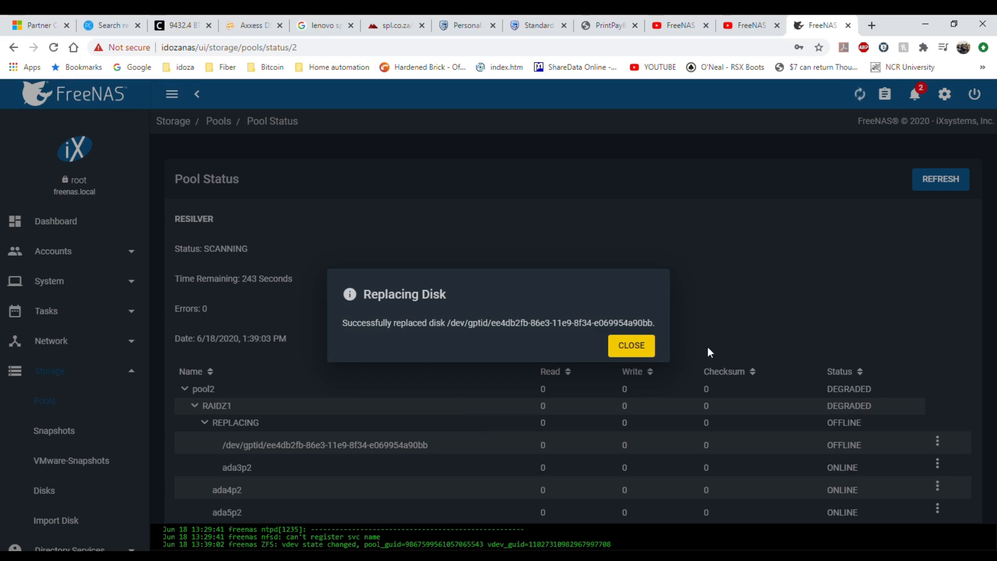
left_click(630, 345)
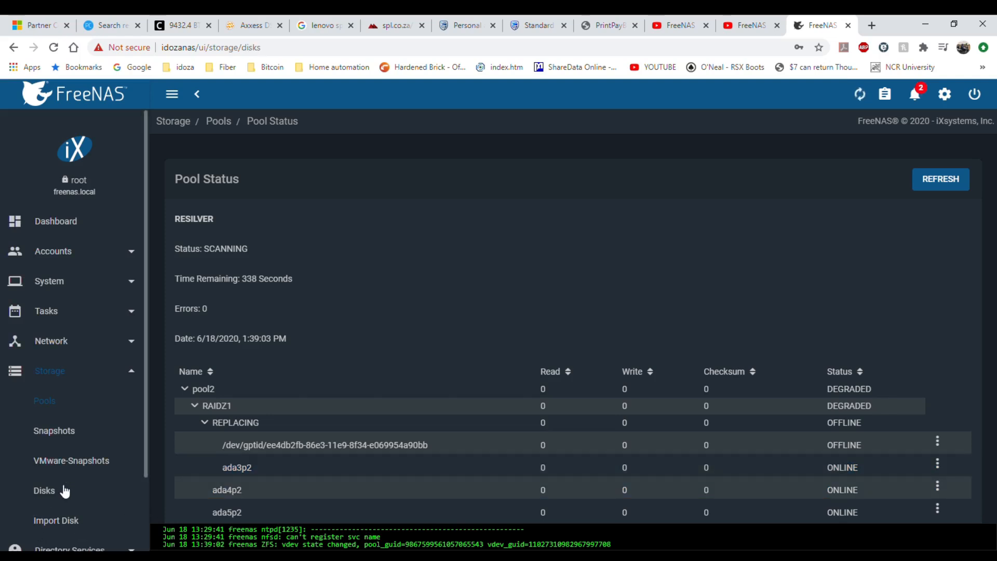
- View Storage > Disks, showing ada4 and ada5 in pool2 and ada3 unused
left_click(44, 490)
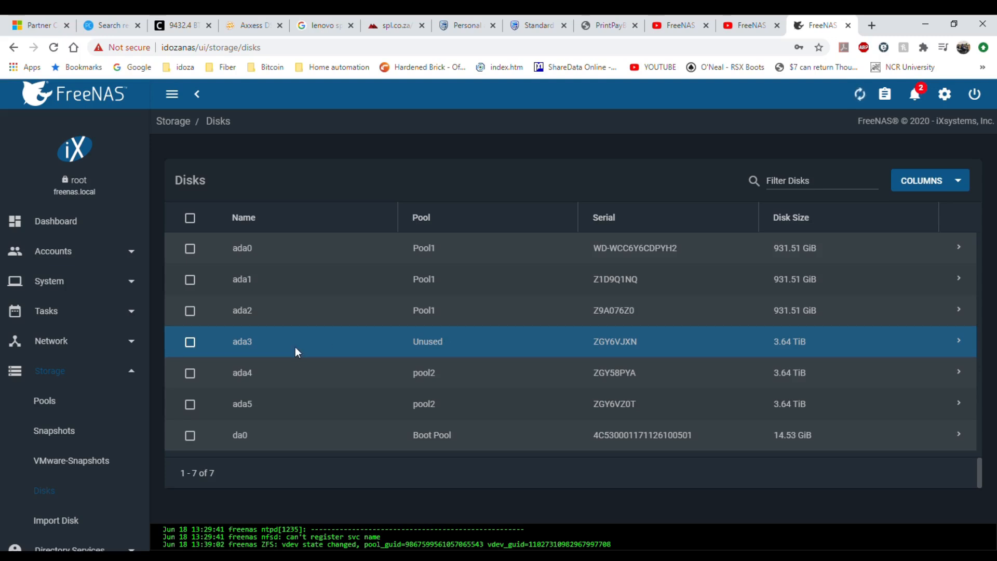
mouse_move(515, 354)
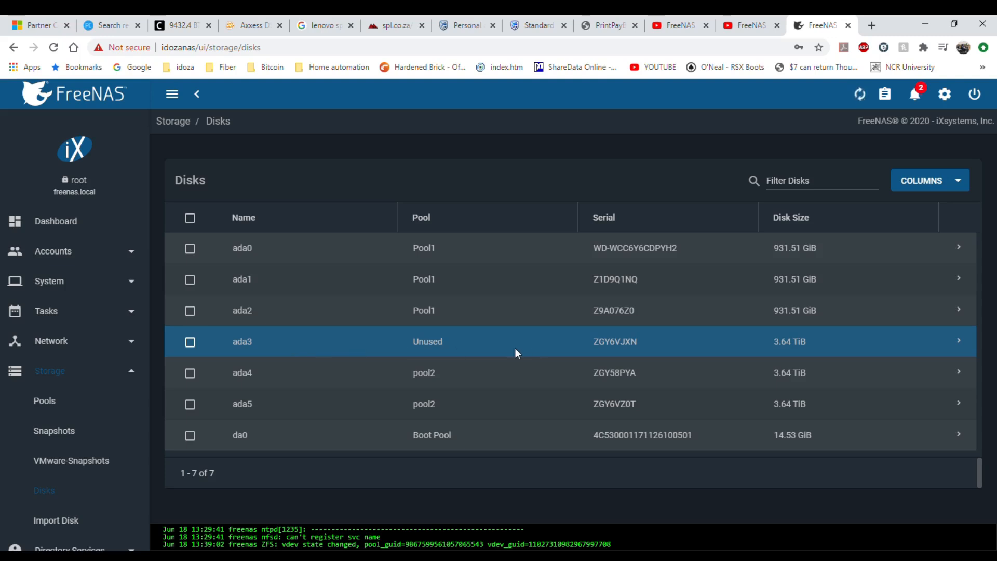
mouse_move(824, 348)
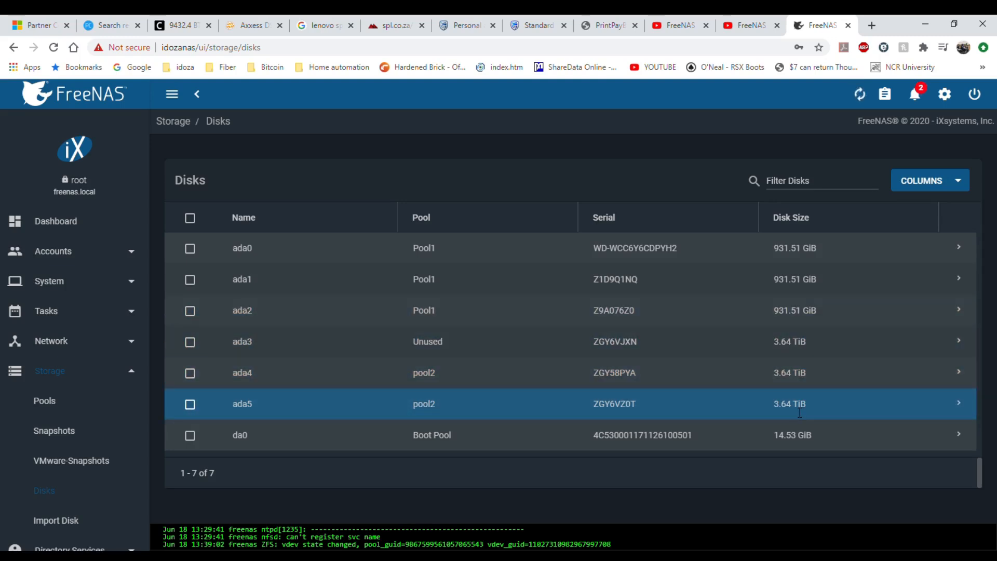
mouse_move(801, 393)
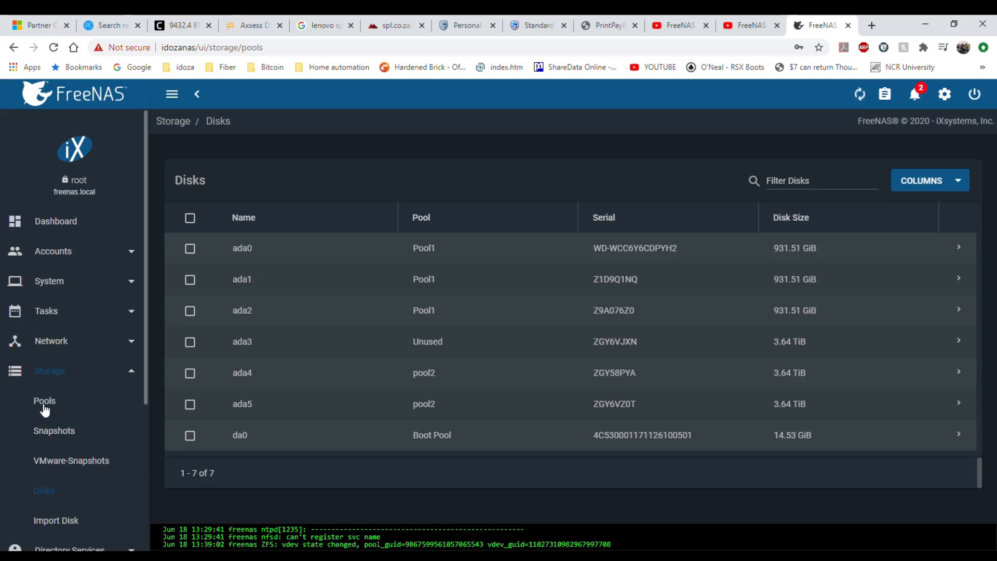
- Open Storage > Pools, showing pool2 degraded with 666.58 GiB free
left_click(45, 400)
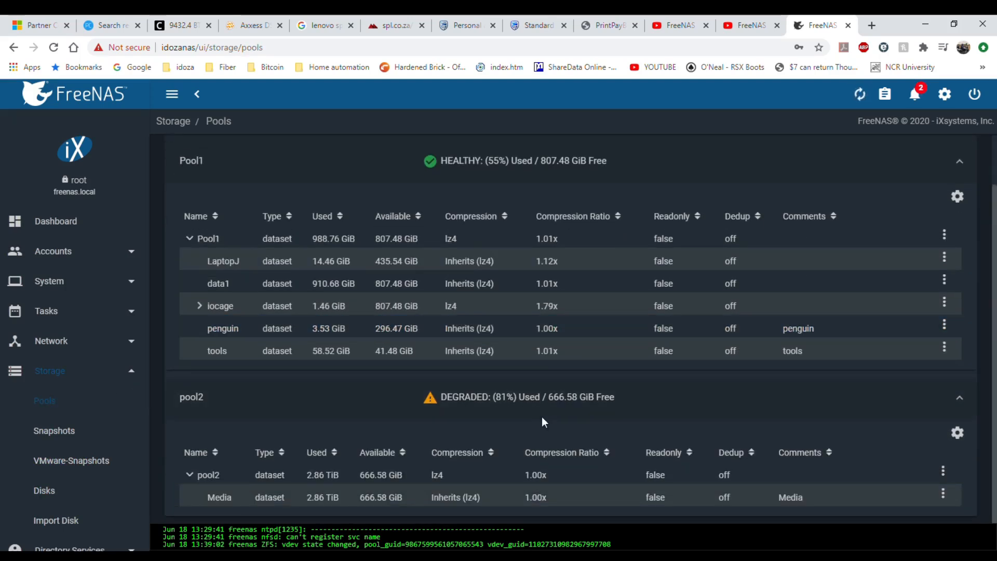
mouse_move(553, 425)
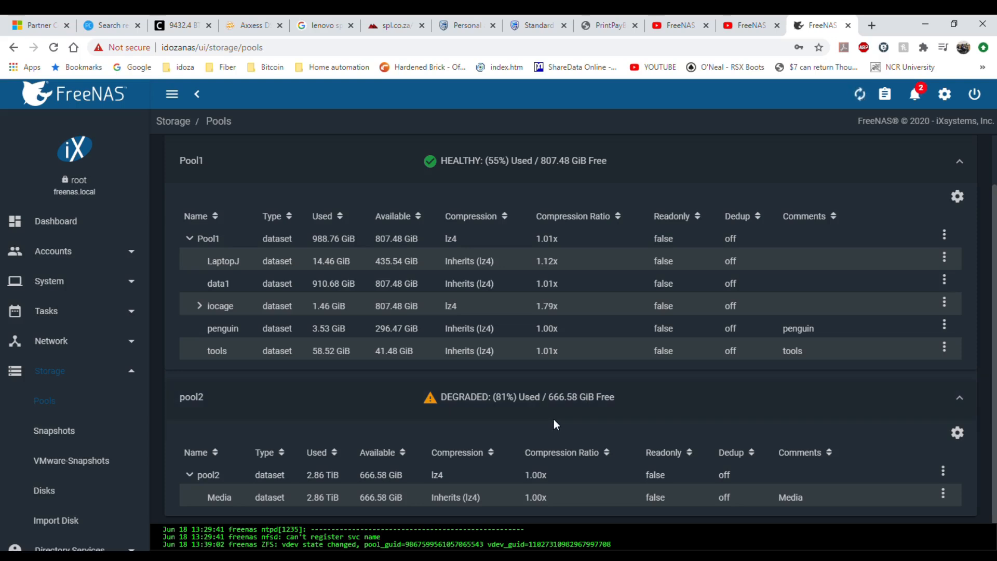
mouse_move(611, 418)
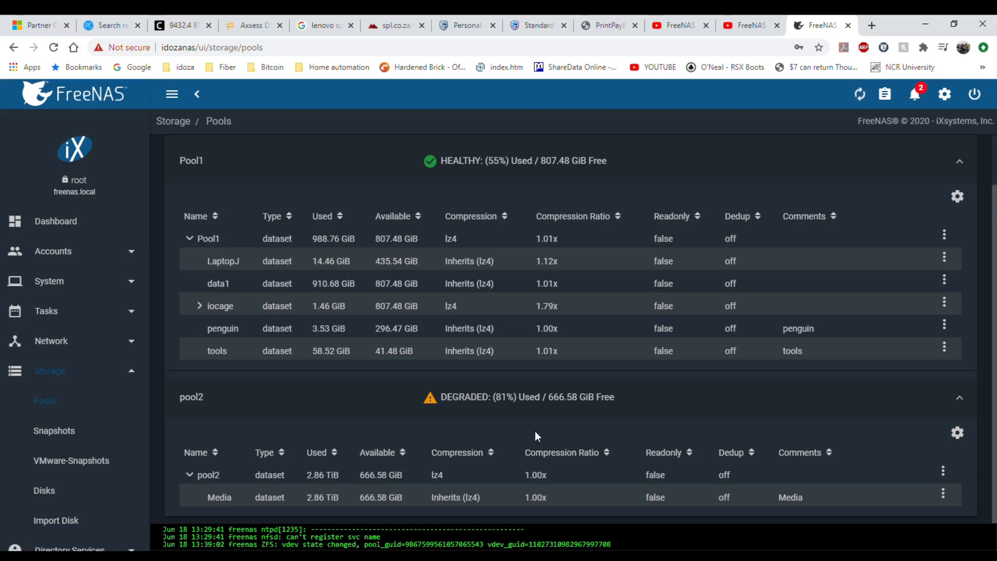
mouse_move(556, 414)
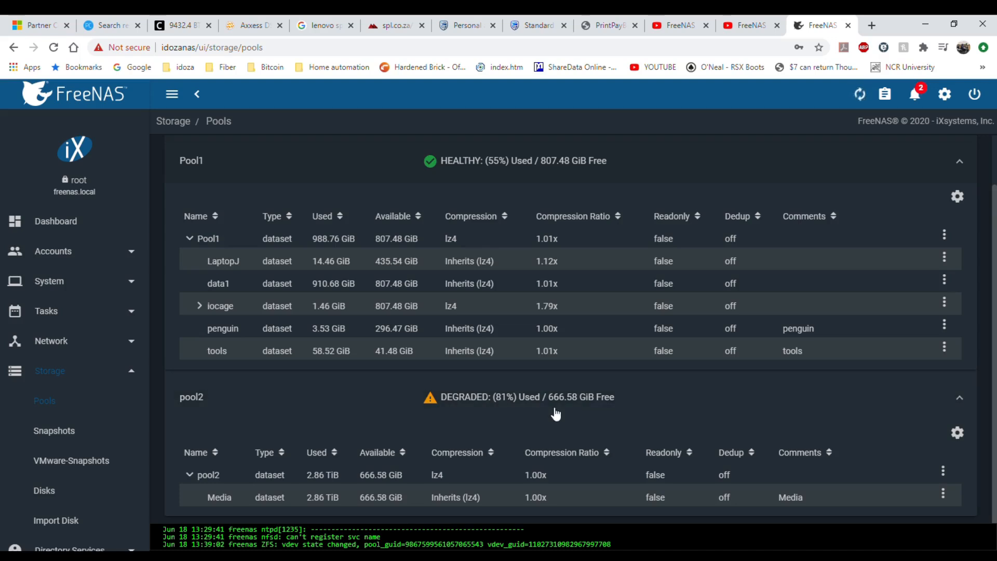
mouse_move(860, 93)
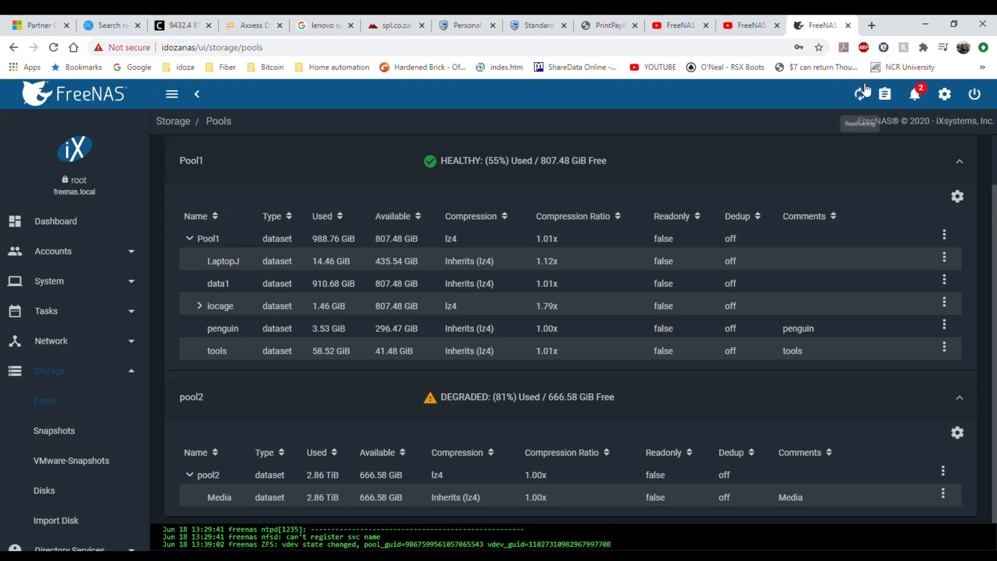
left_click(859, 94)
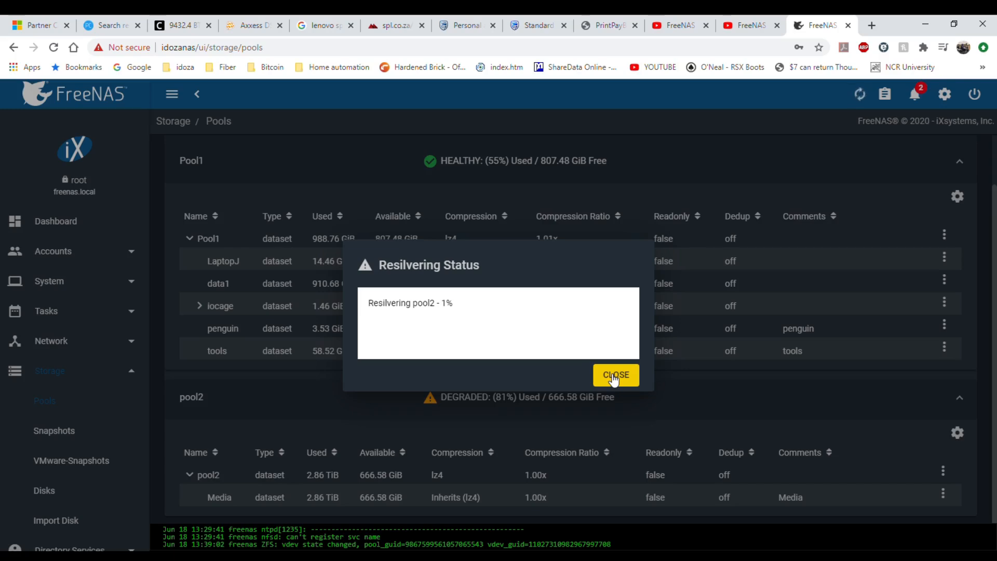
left_click(615, 375)
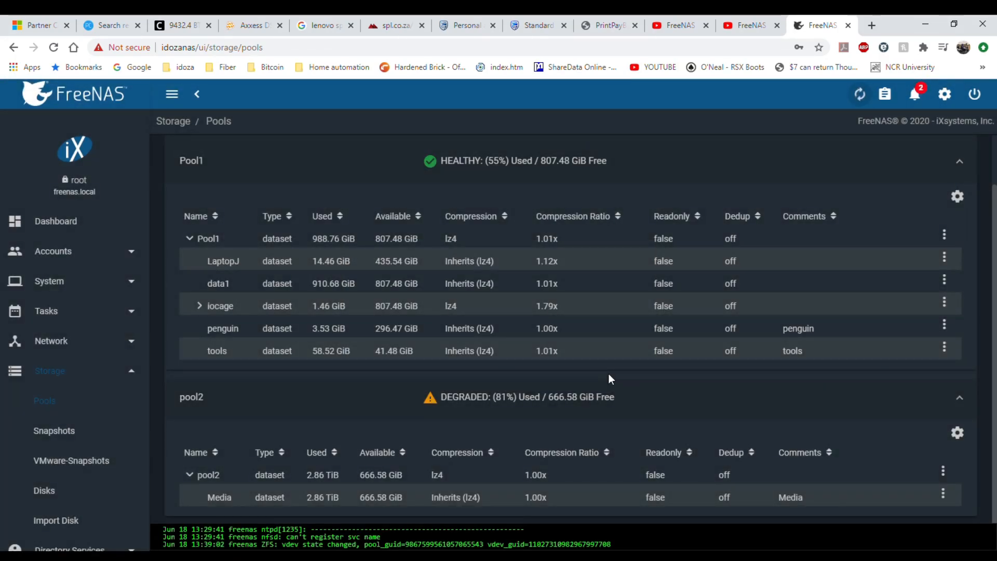
mouse_move(550, 414)
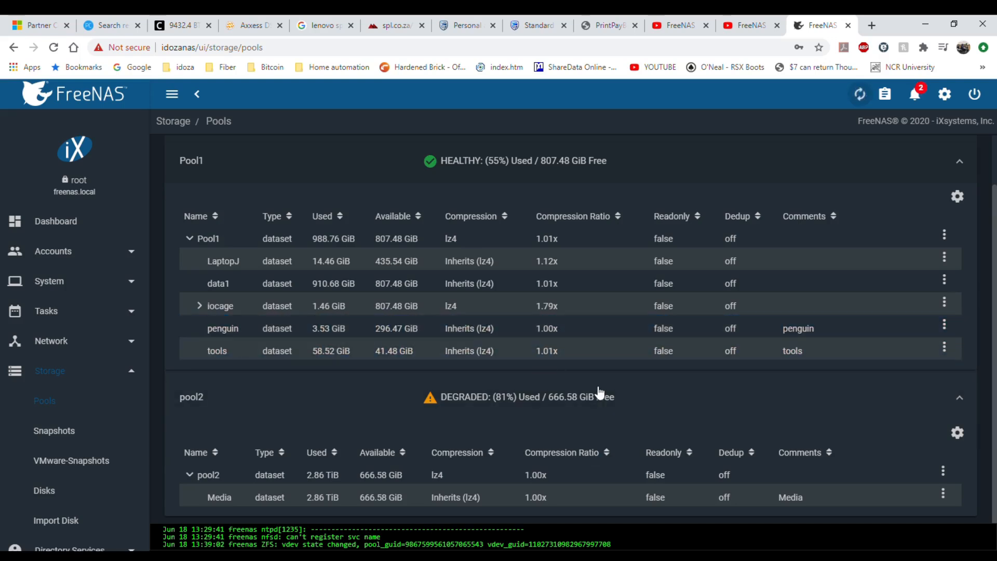
mouse_move(676, 428)
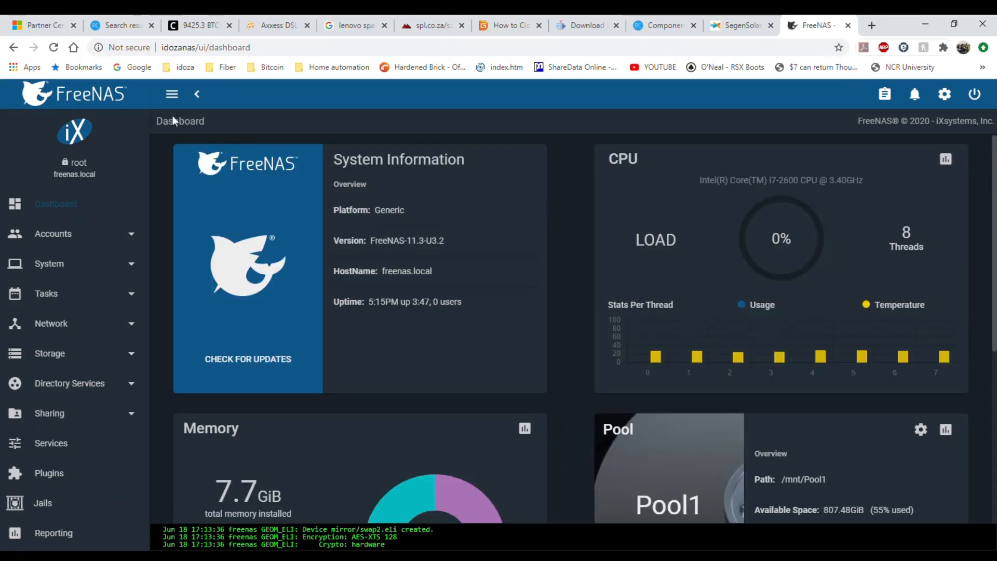
mouse_move(412, 114)
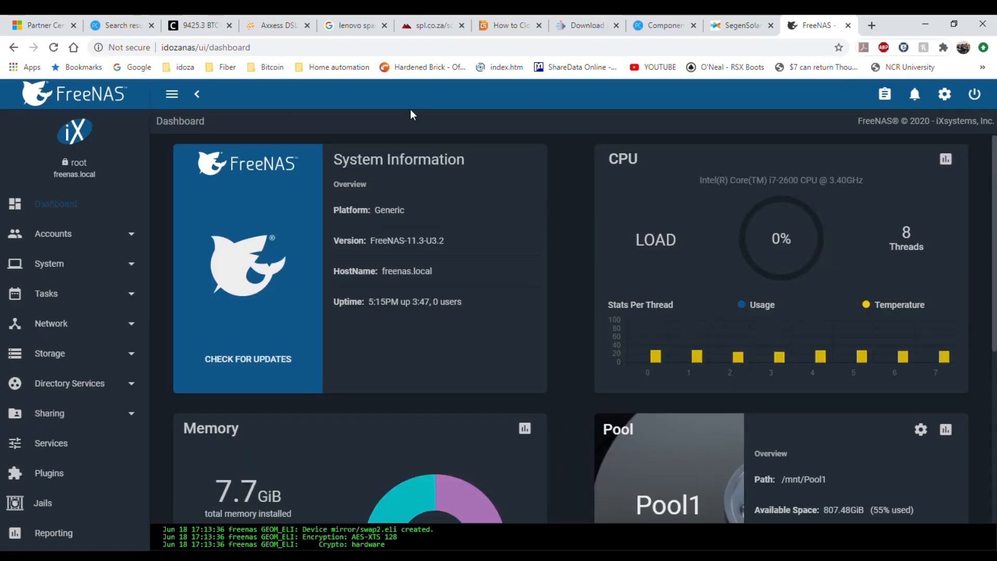
mouse_move(418, 225)
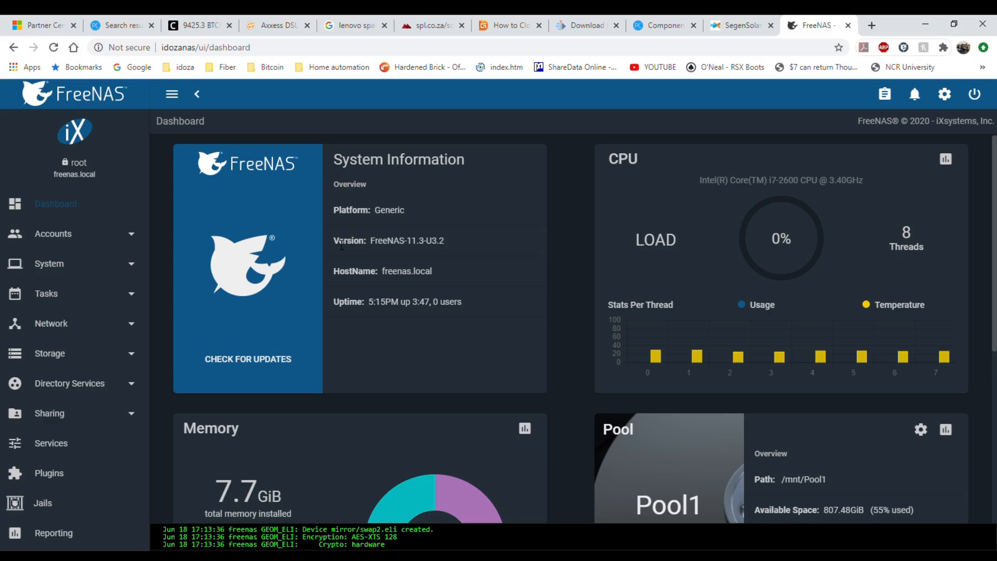
mouse_move(729, 216)
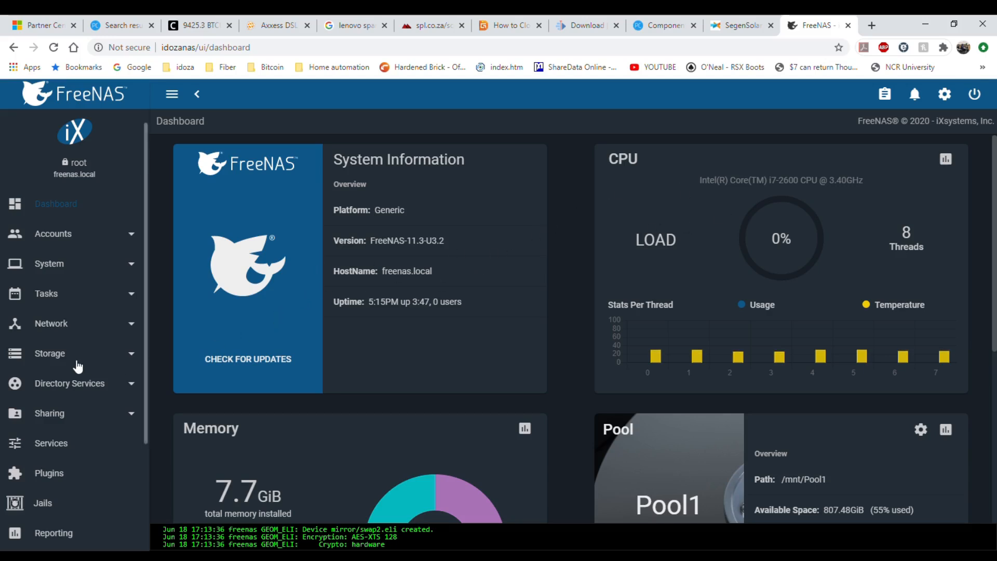
- Expand Storage in the sidebar and go to the Pools page
left_click(49, 353)
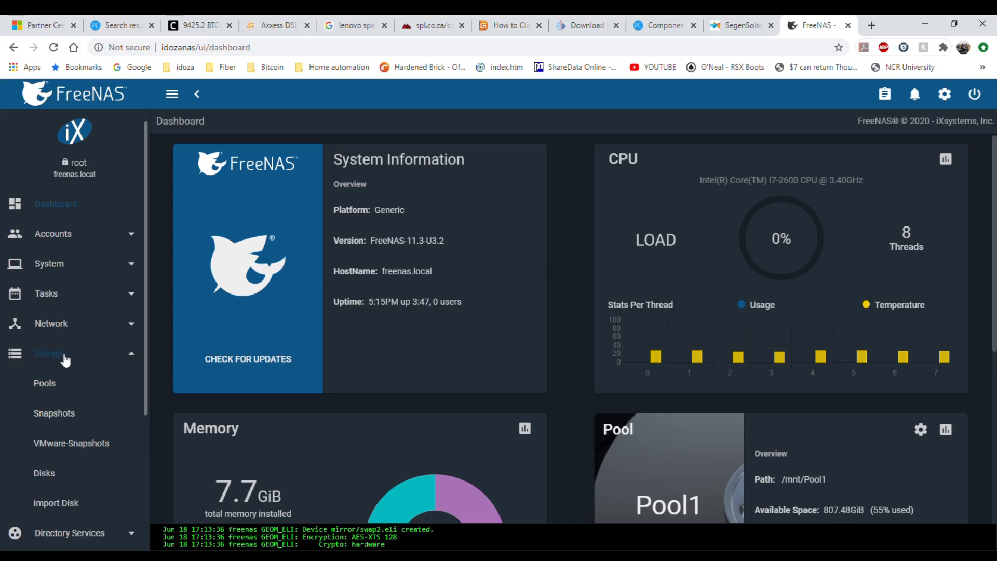
scroll("down", 3)
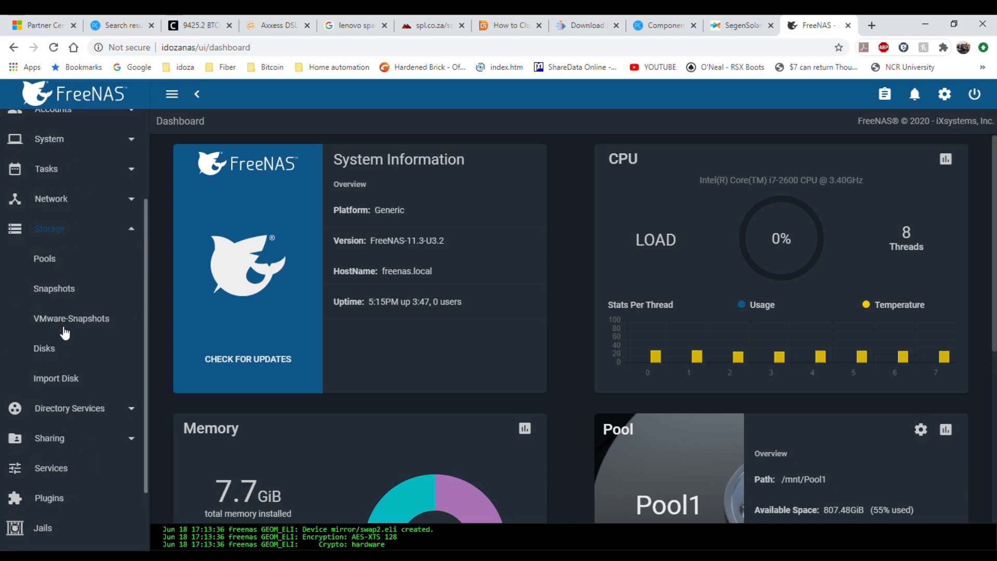
left_click(45, 259)
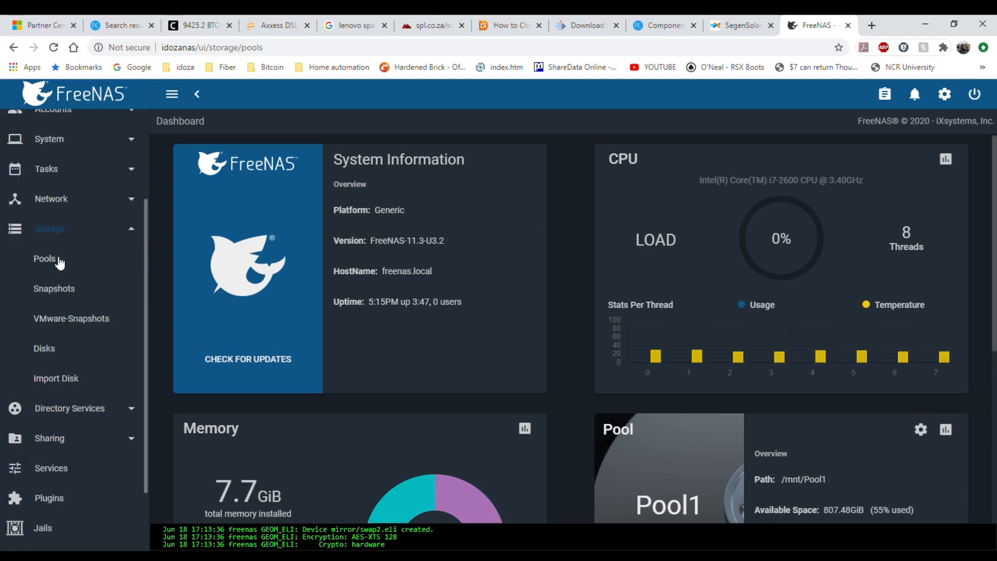
- Check pool2 is HEALTHY with 4.18 TiB free, then go to Storage > Disks
left_click(45, 258)
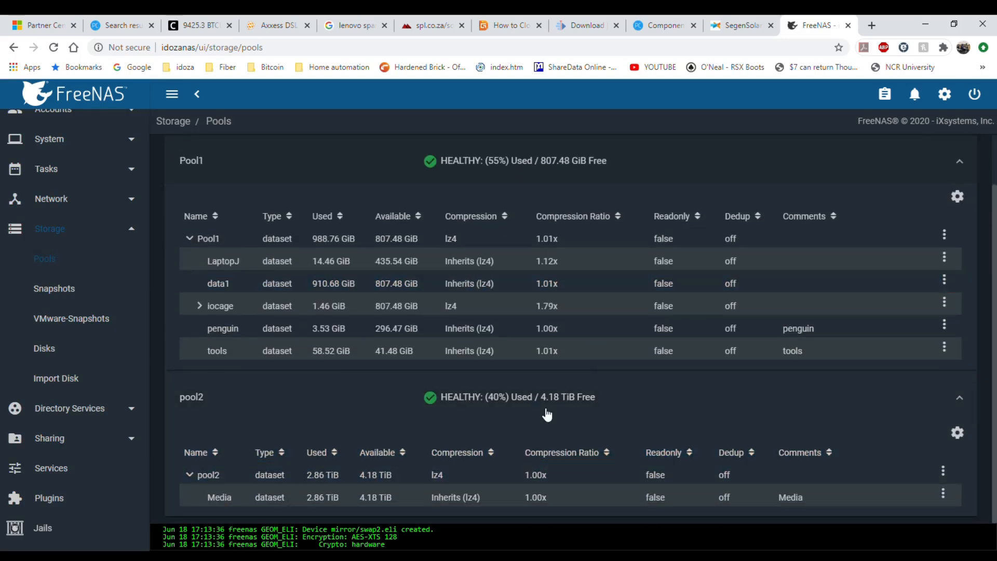
mouse_move(570, 408)
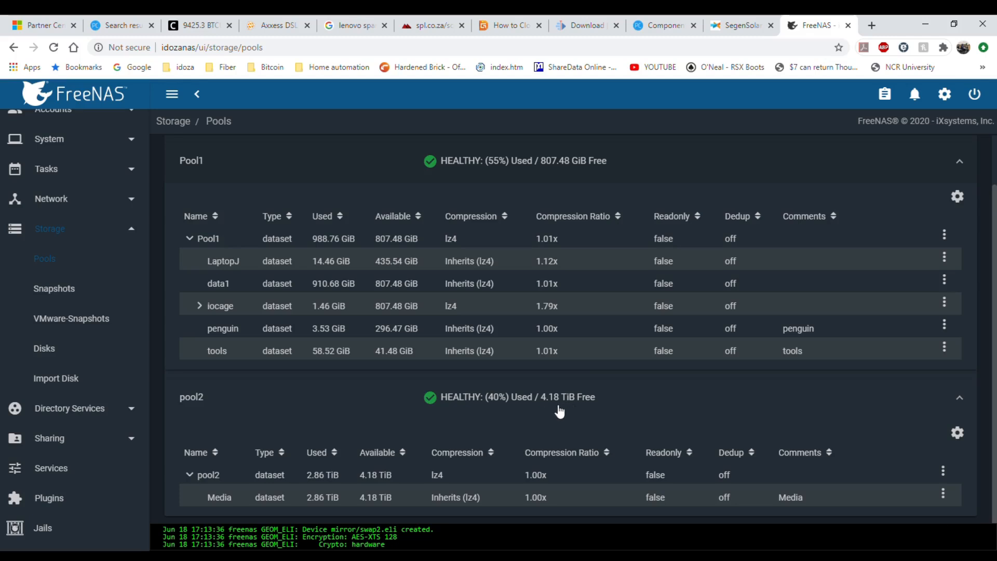
mouse_move(561, 412)
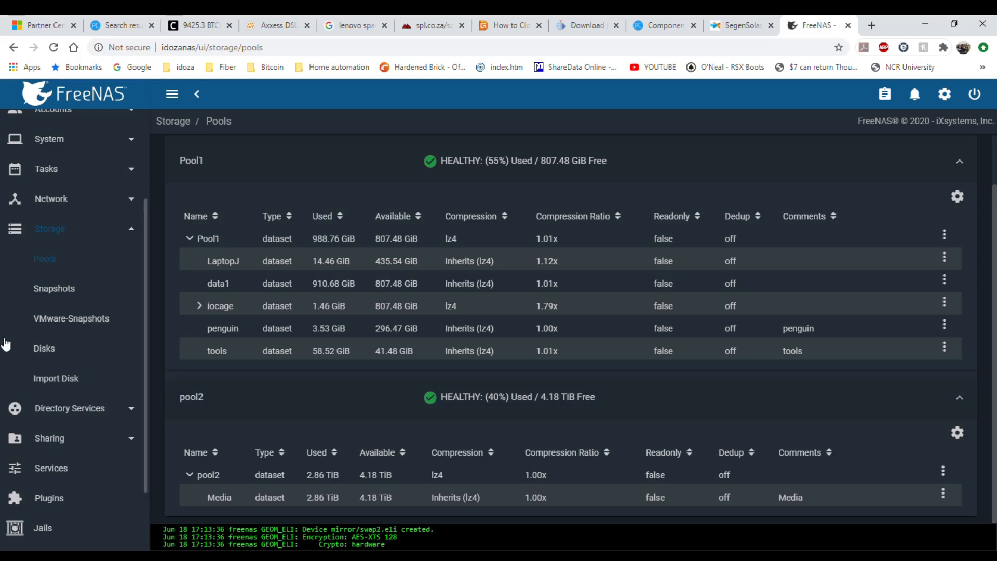
left_click(44, 348)
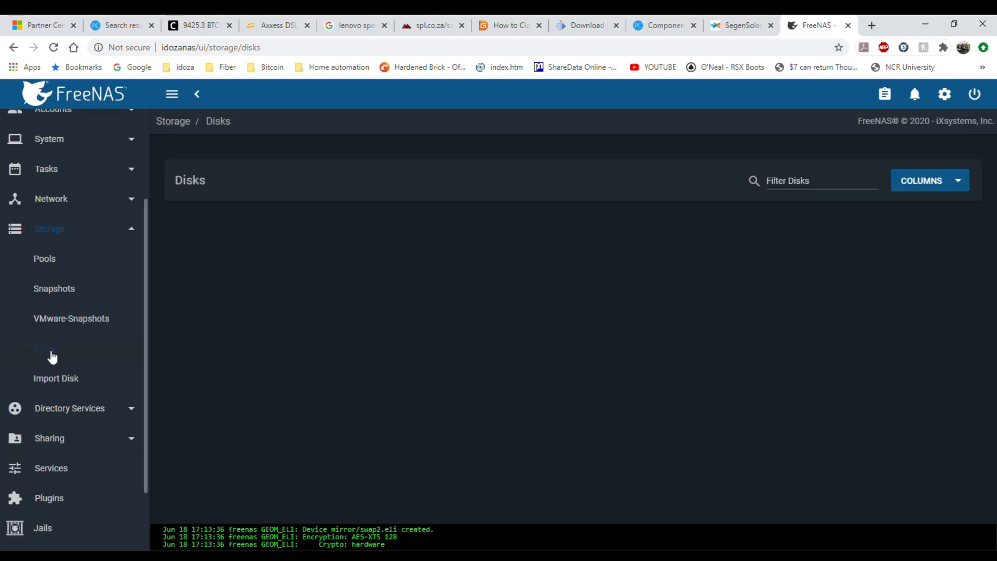
- Verify ada3, ada4 and ada5 are 3.64 TiB pool2 disks, then return to Pools
left_click(44, 349)
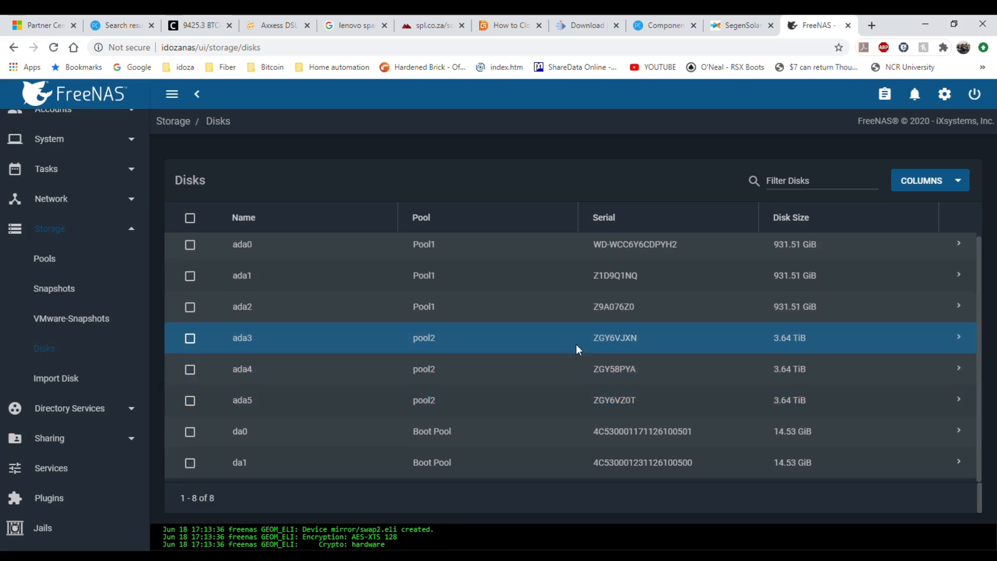
left_click(544, 400)
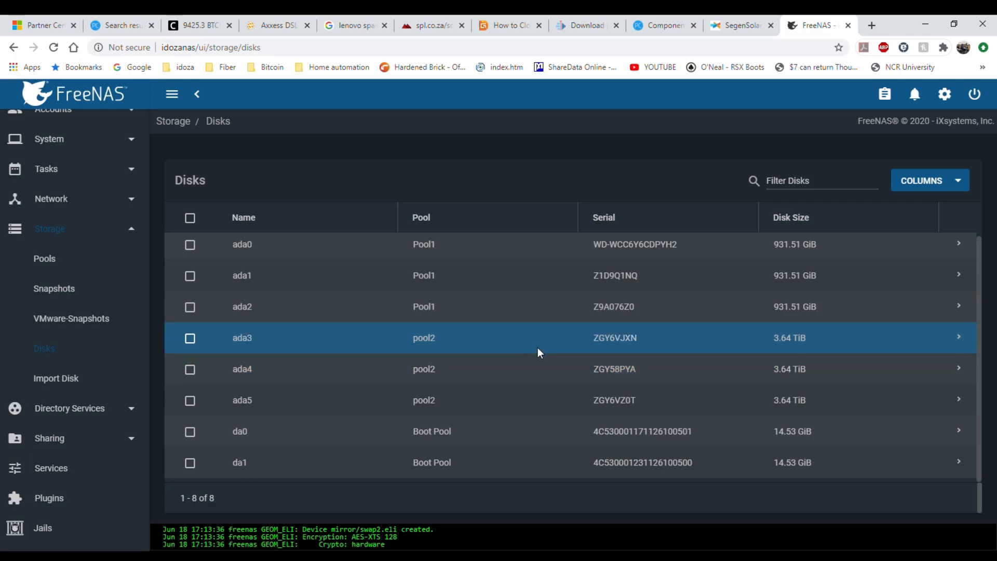
mouse_move(540, 350)
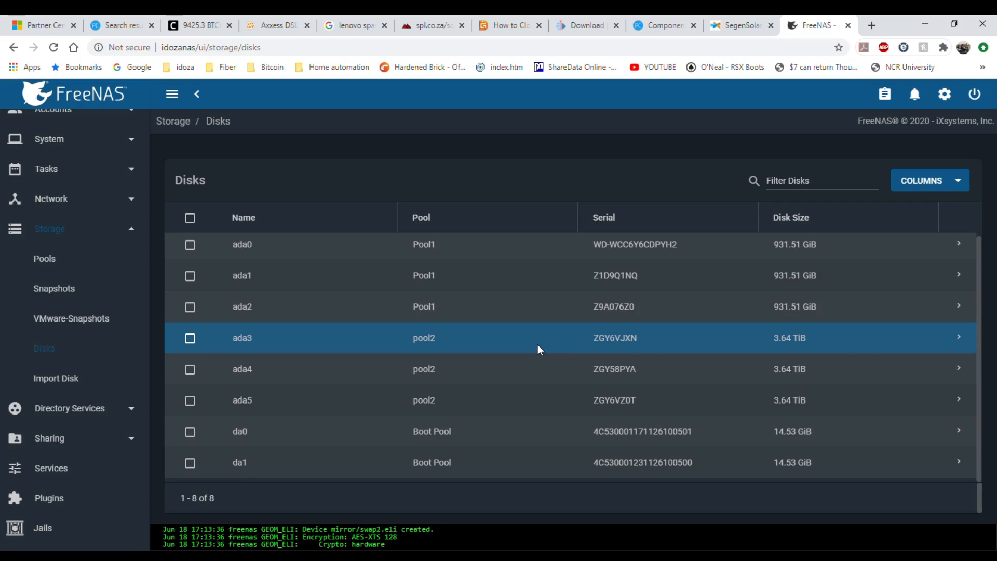
mouse_move(533, 352)
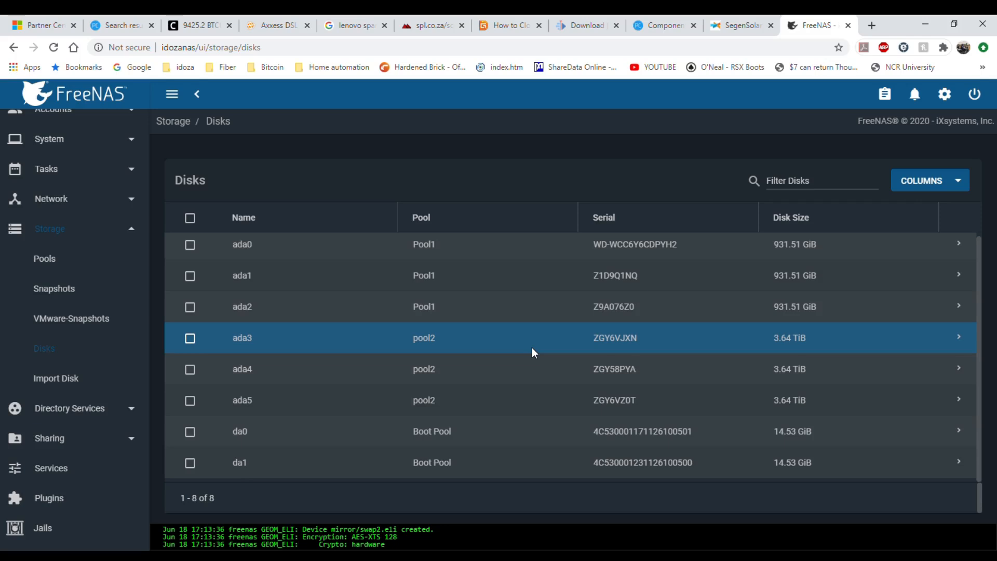
mouse_move(509, 351)
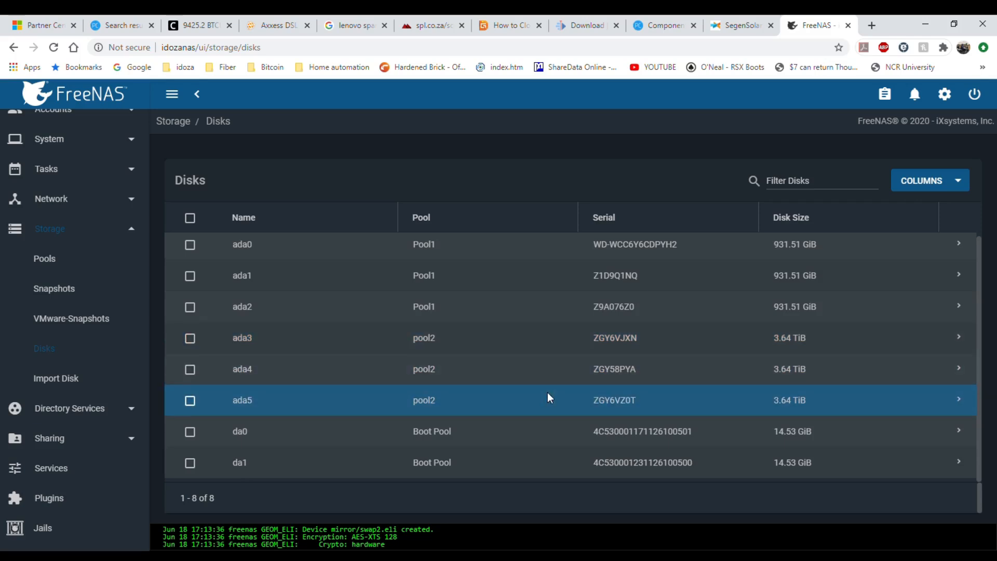
mouse_move(57, 277)
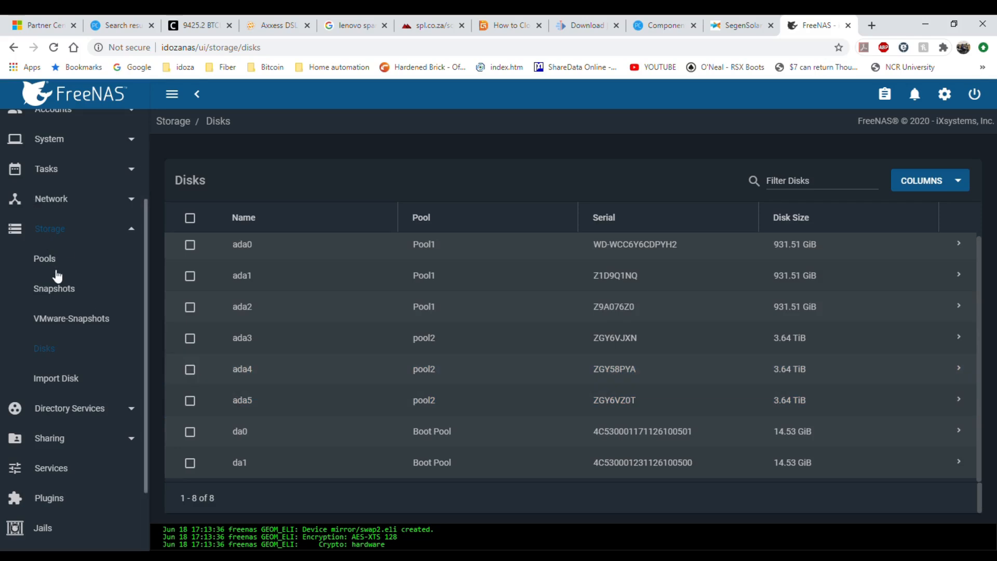
mouse_move(68, 370)
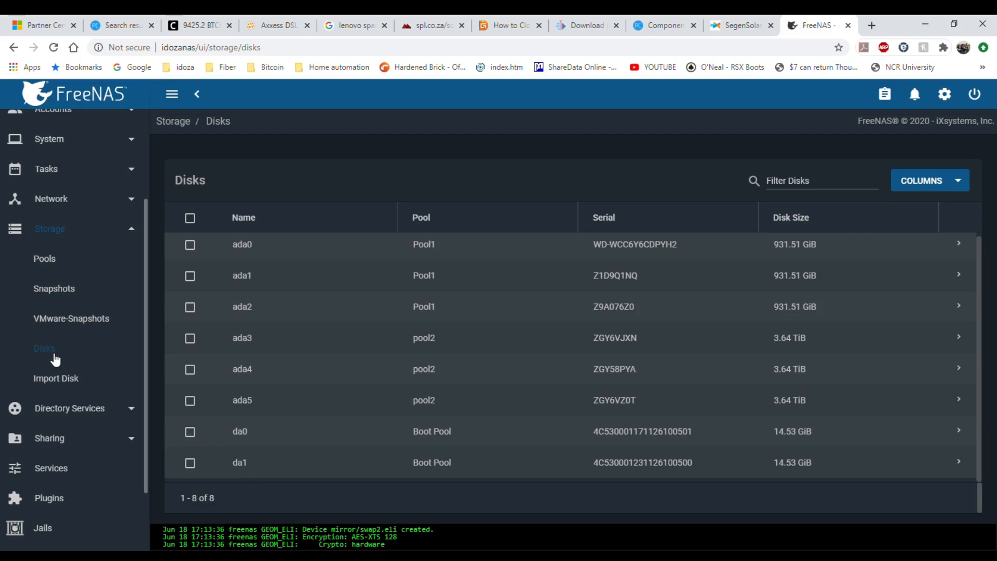
mouse_move(57, 235)
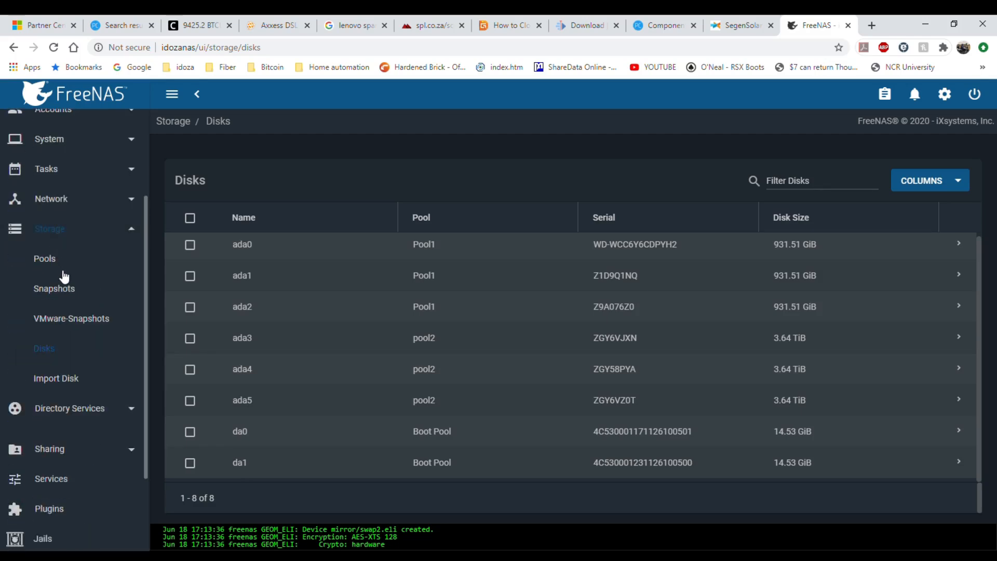
left_click(44, 258)
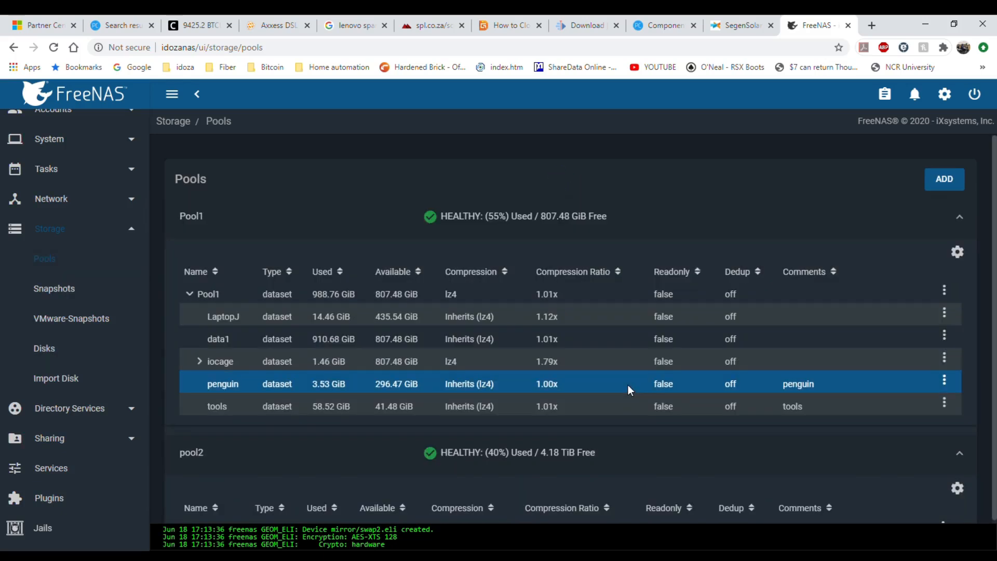